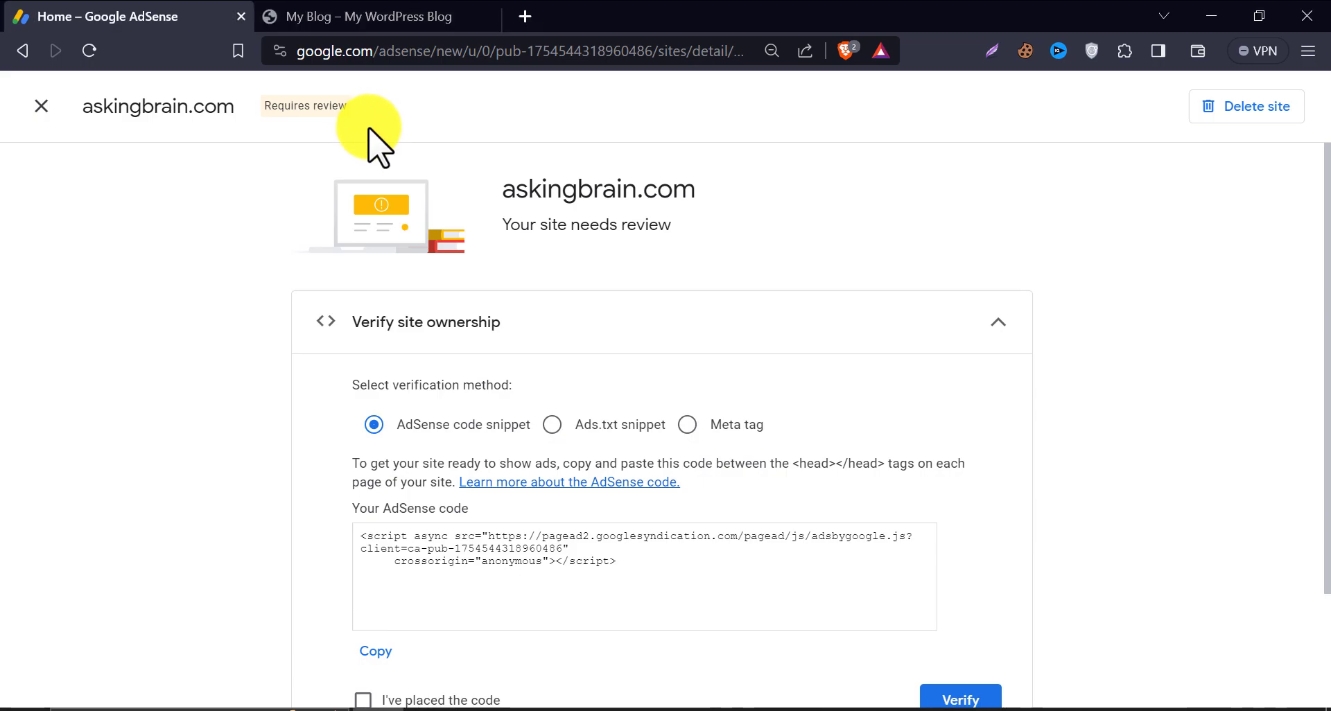
pyautogui.moveTo(166, 302)
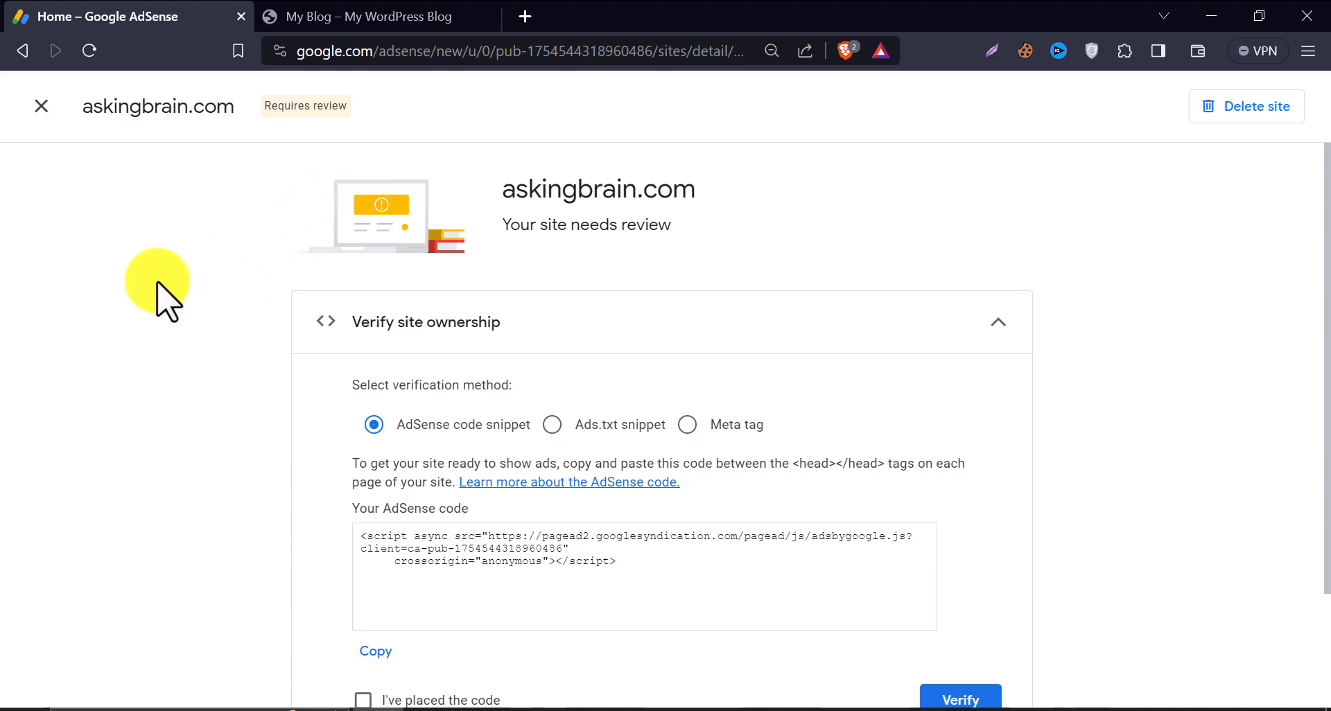
pyautogui.moveTo(256, 318)
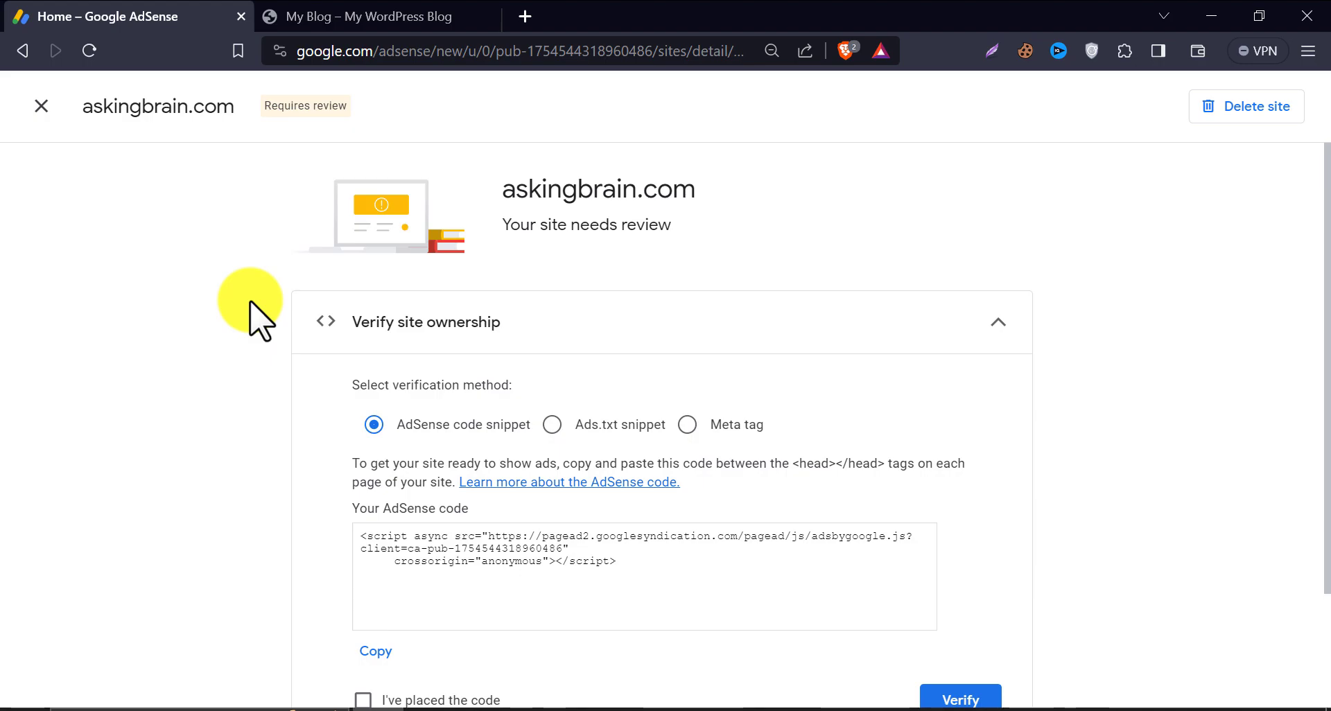
# Step: Preview the ads.txt and meta tag verification options, then return to the AdSense code snippet method
pyautogui.click(552, 424)
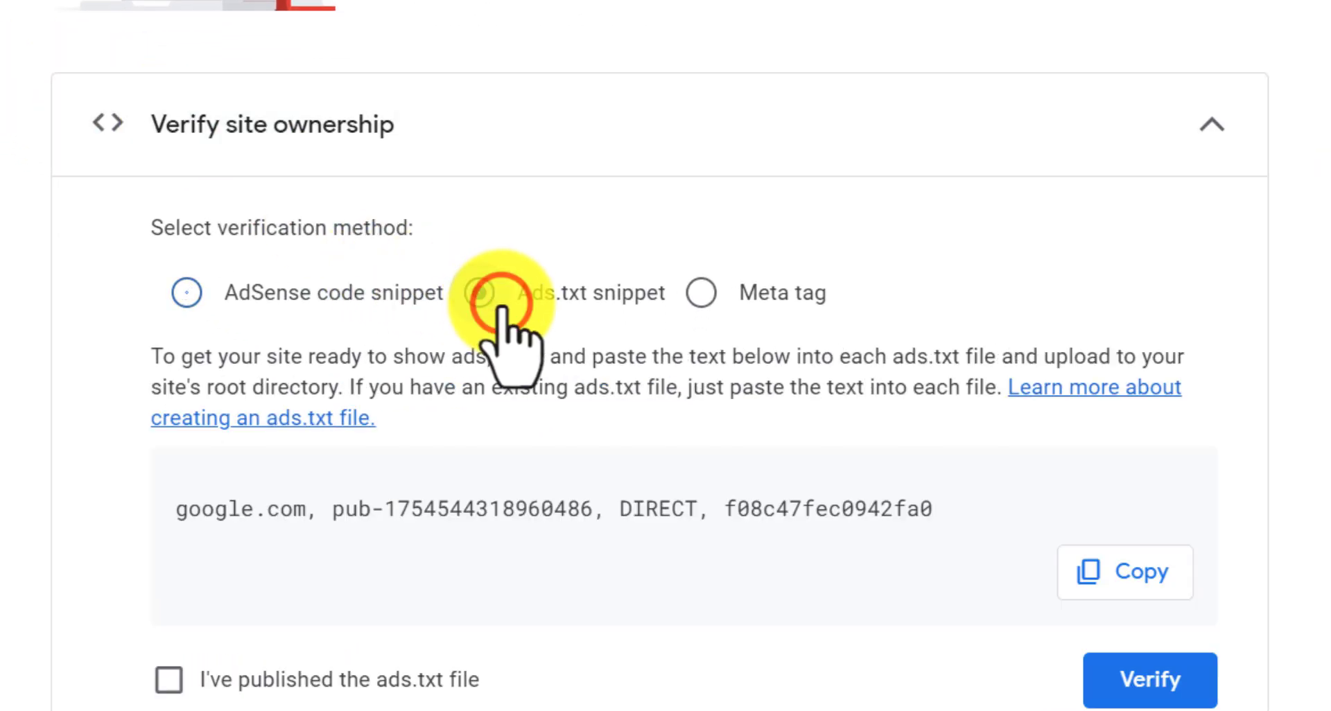
pyautogui.click(699, 292)
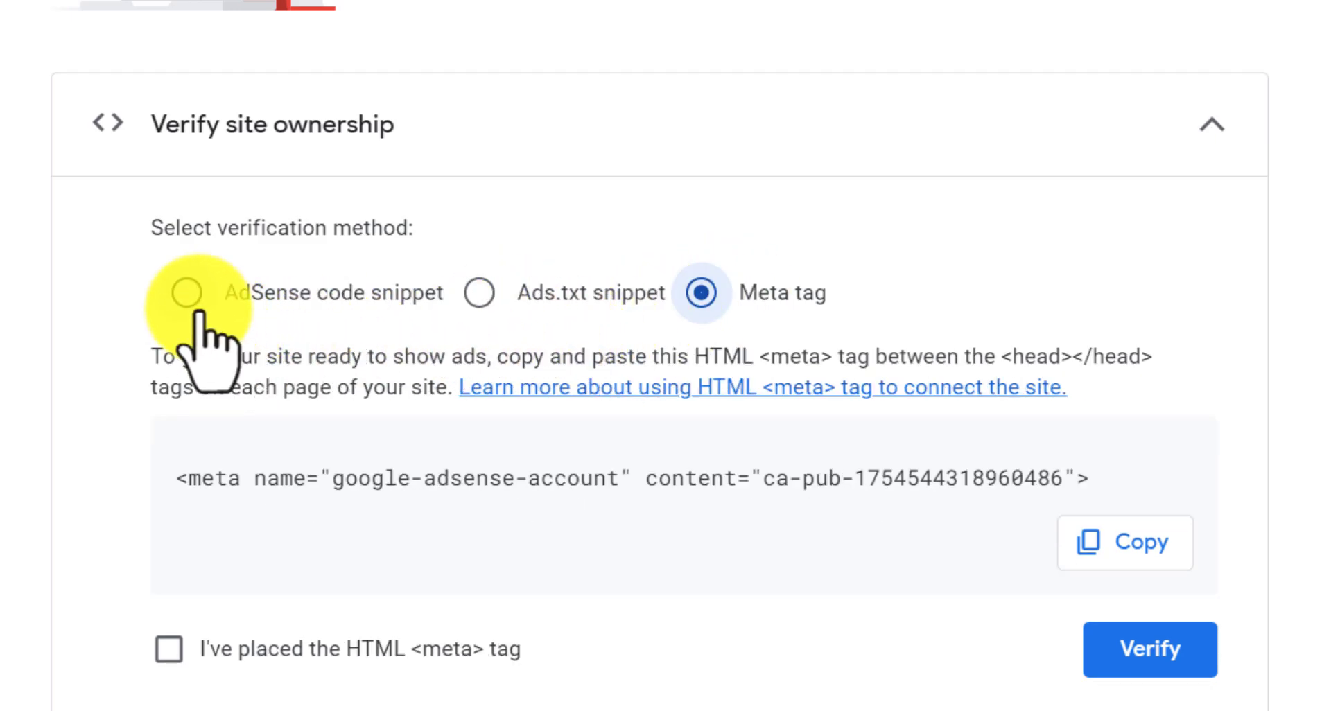
pyautogui.click(186, 293)
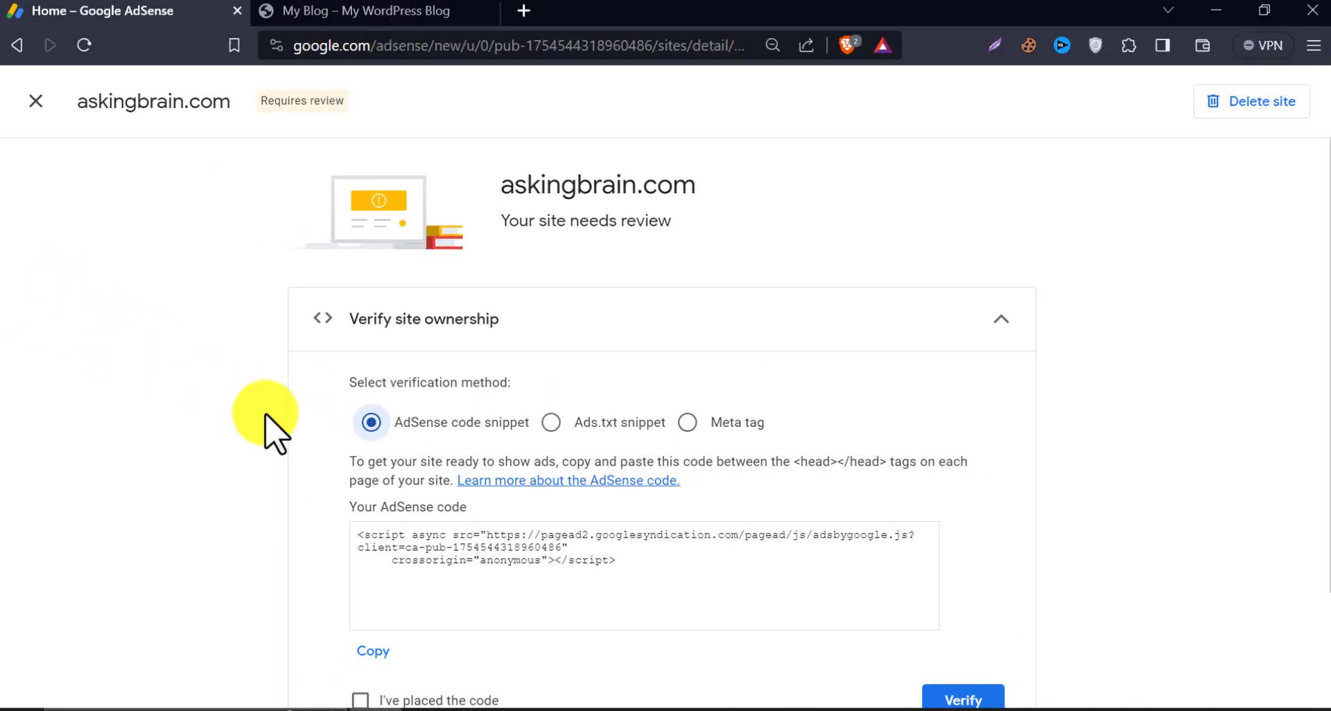
# Step: Log in to the askingbrain.com WordPress admin at /login with the saved credentials
pyautogui.click(365, 15)
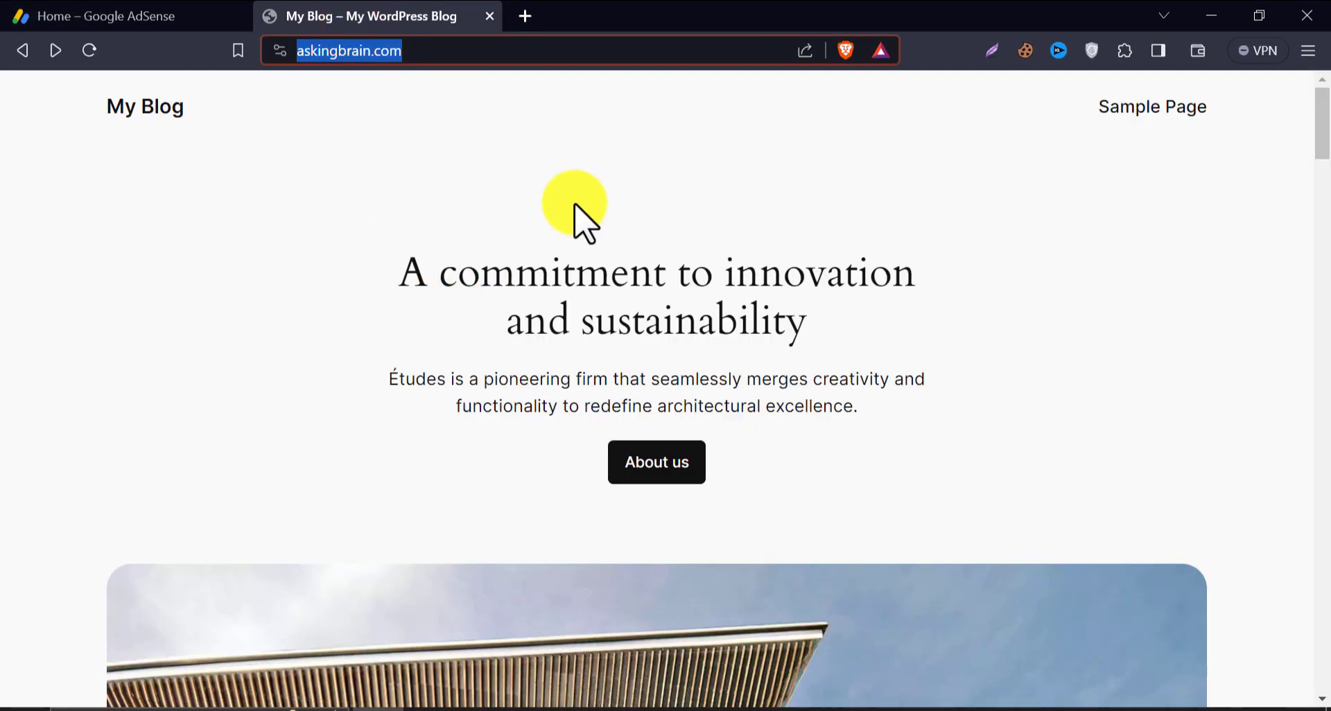
pyautogui.scroll(-3)
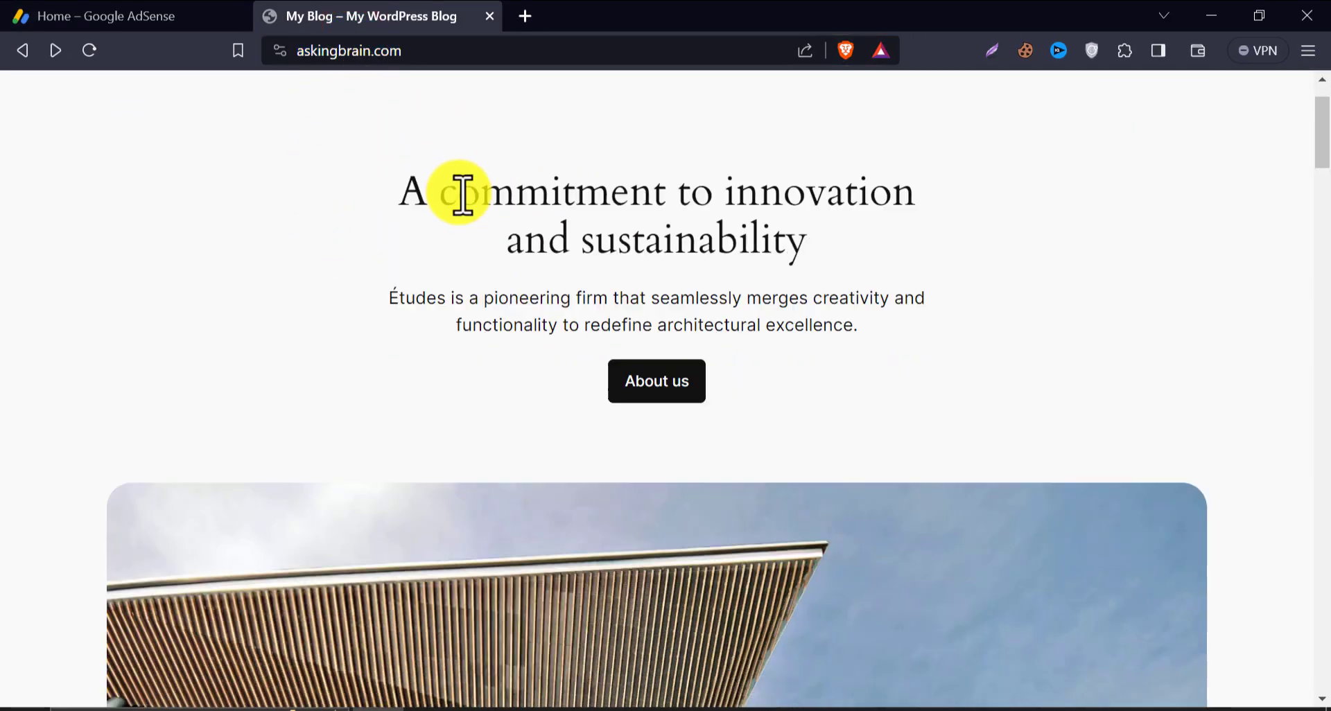
pyautogui.click(348, 50)
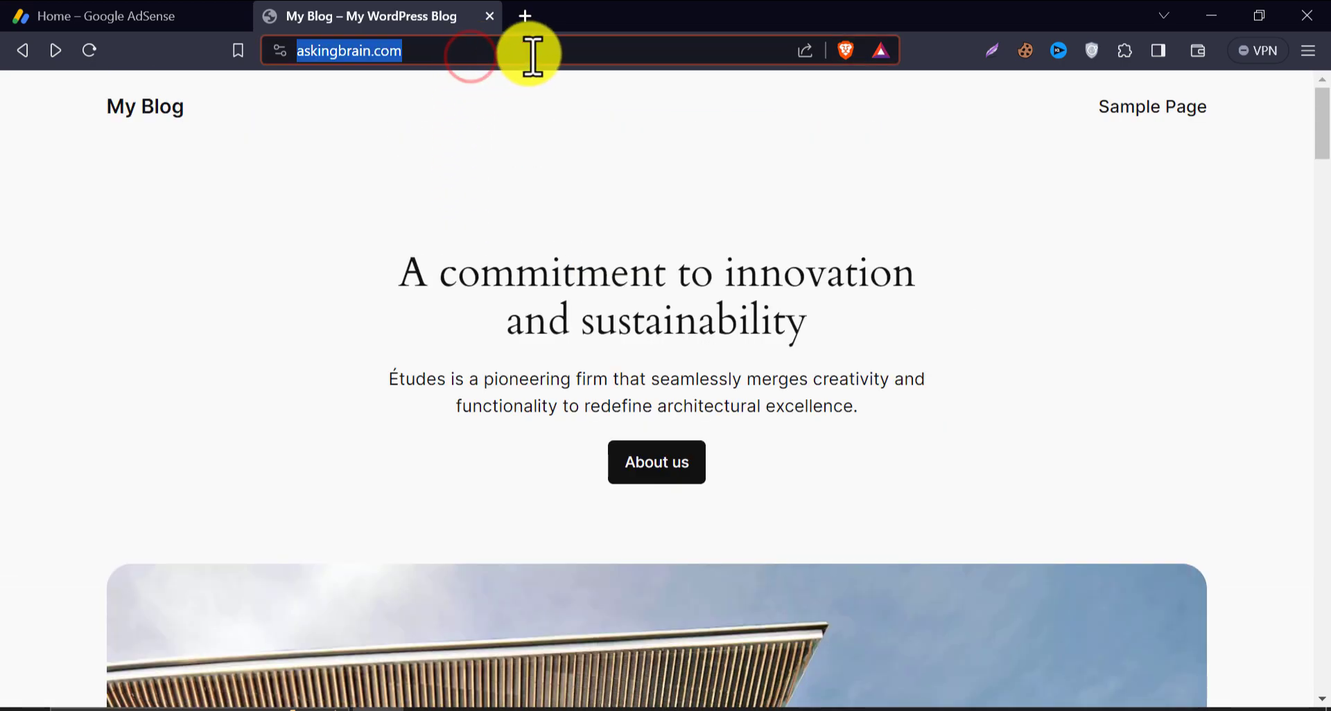
pyautogui.write('login.php')
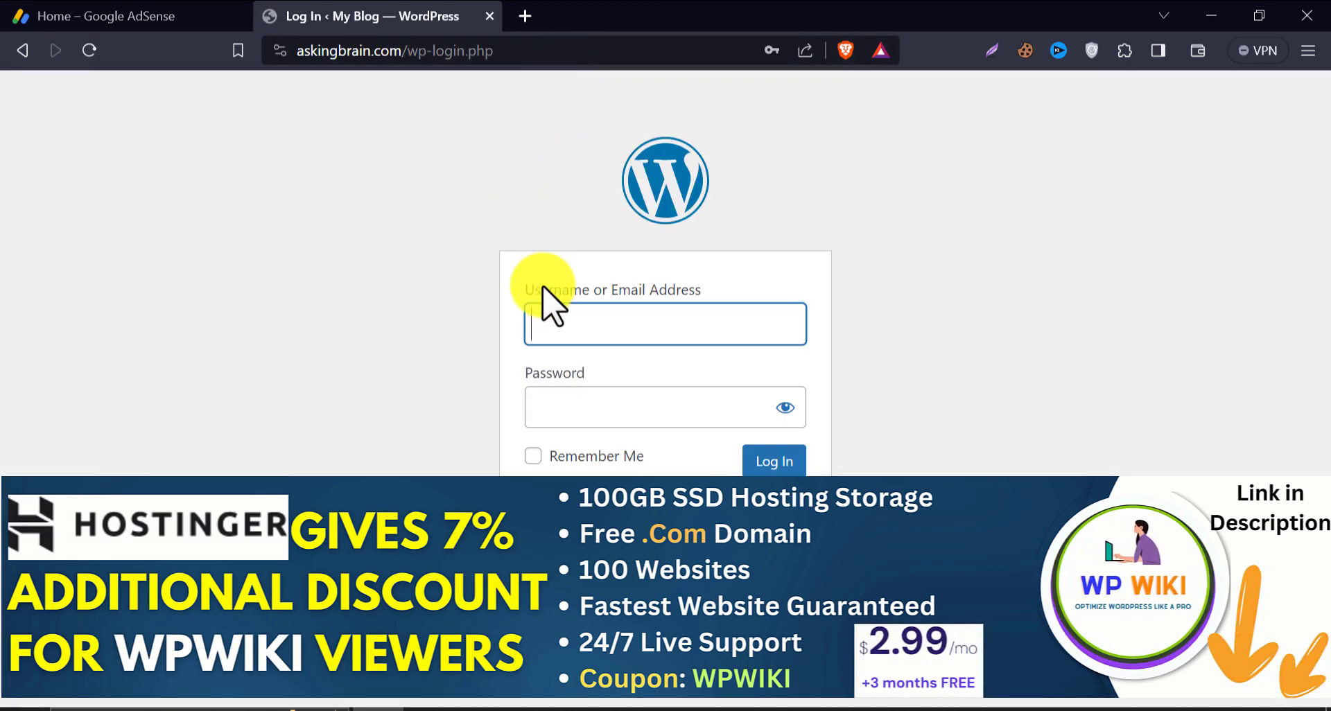
pyautogui.write('ad')
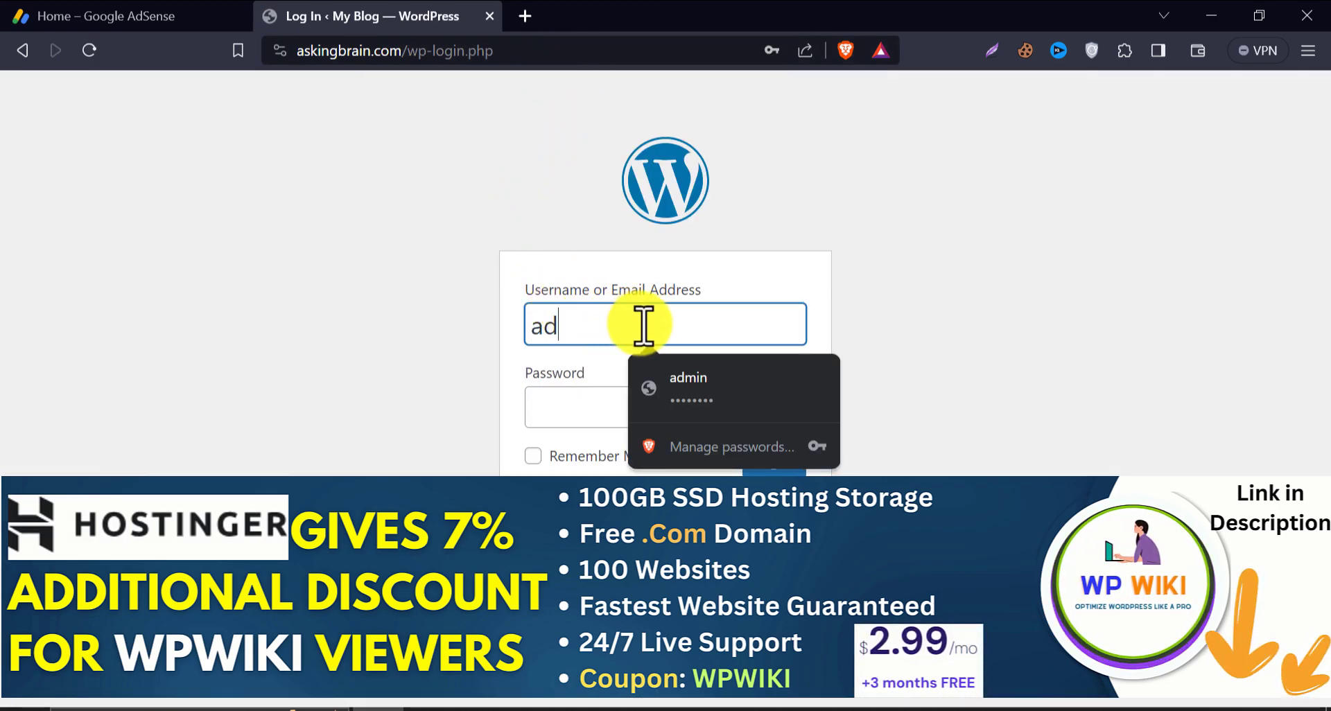
pyautogui.click(688, 377)
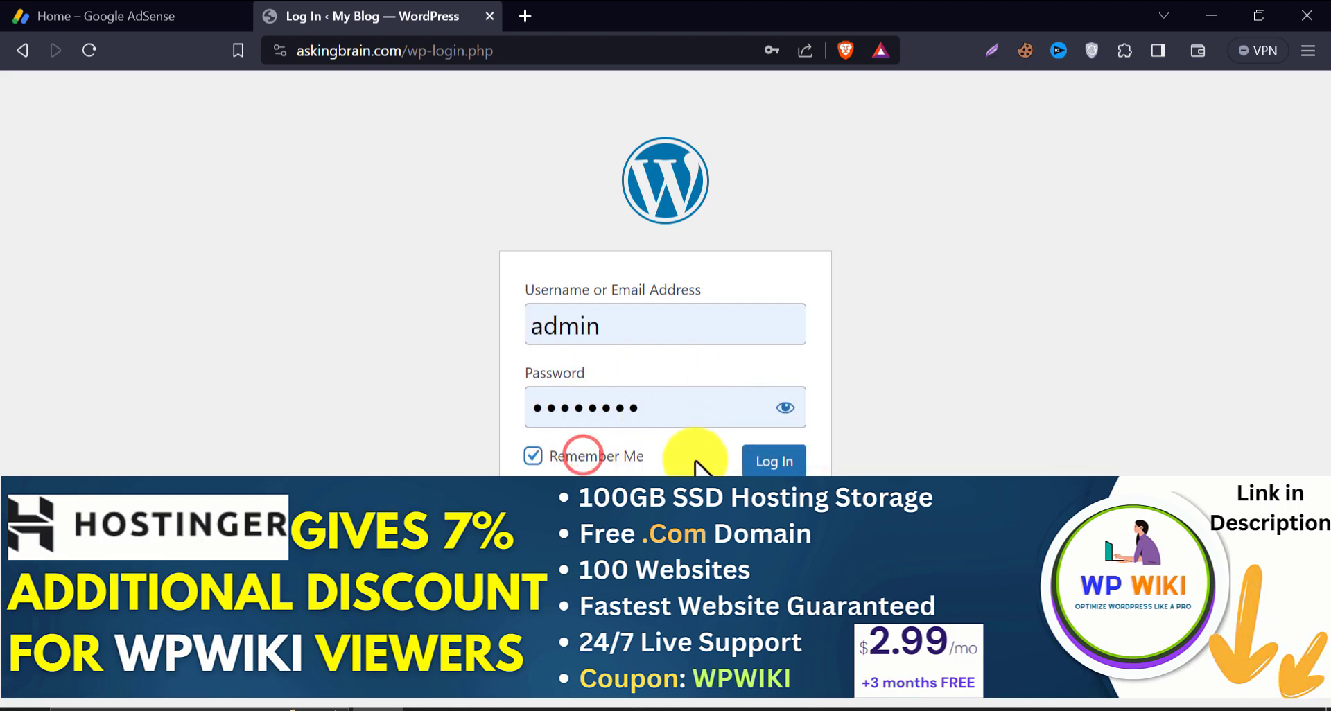
pyautogui.click(772, 461)
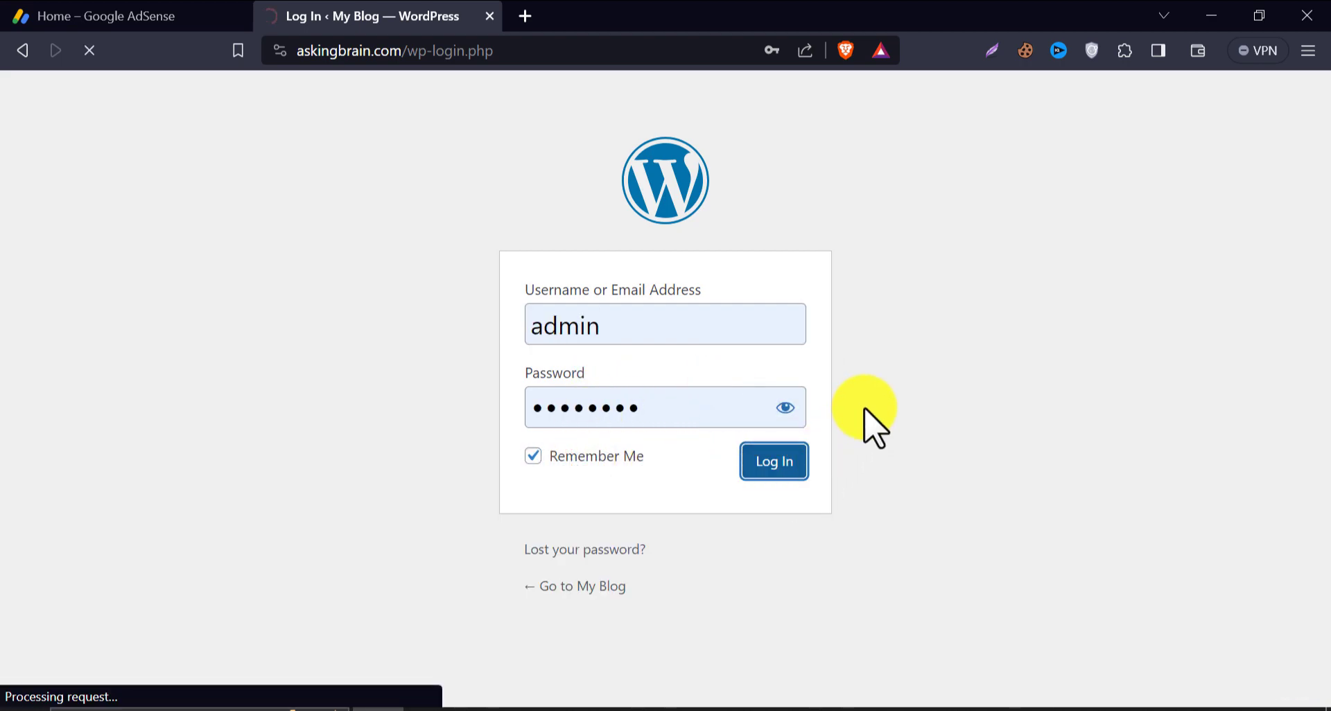
pyautogui.click(772, 460)
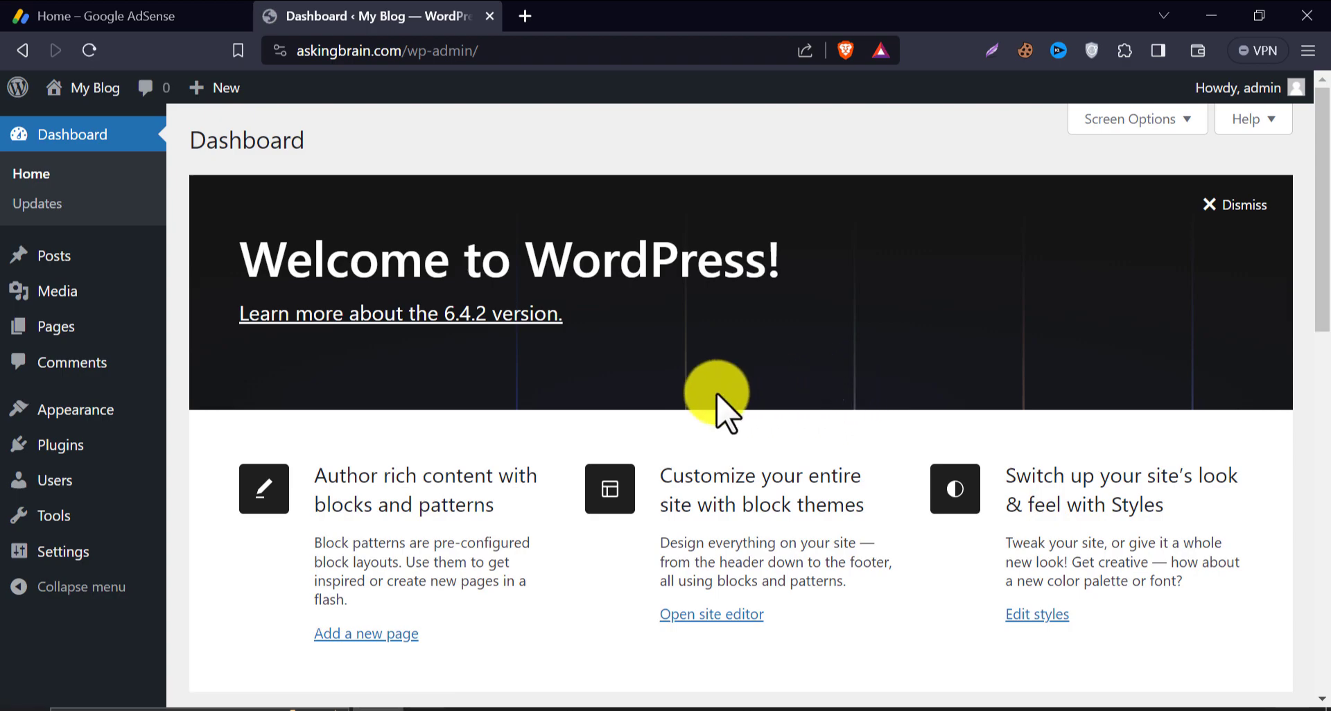
pyautogui.moveTo(324, 432)
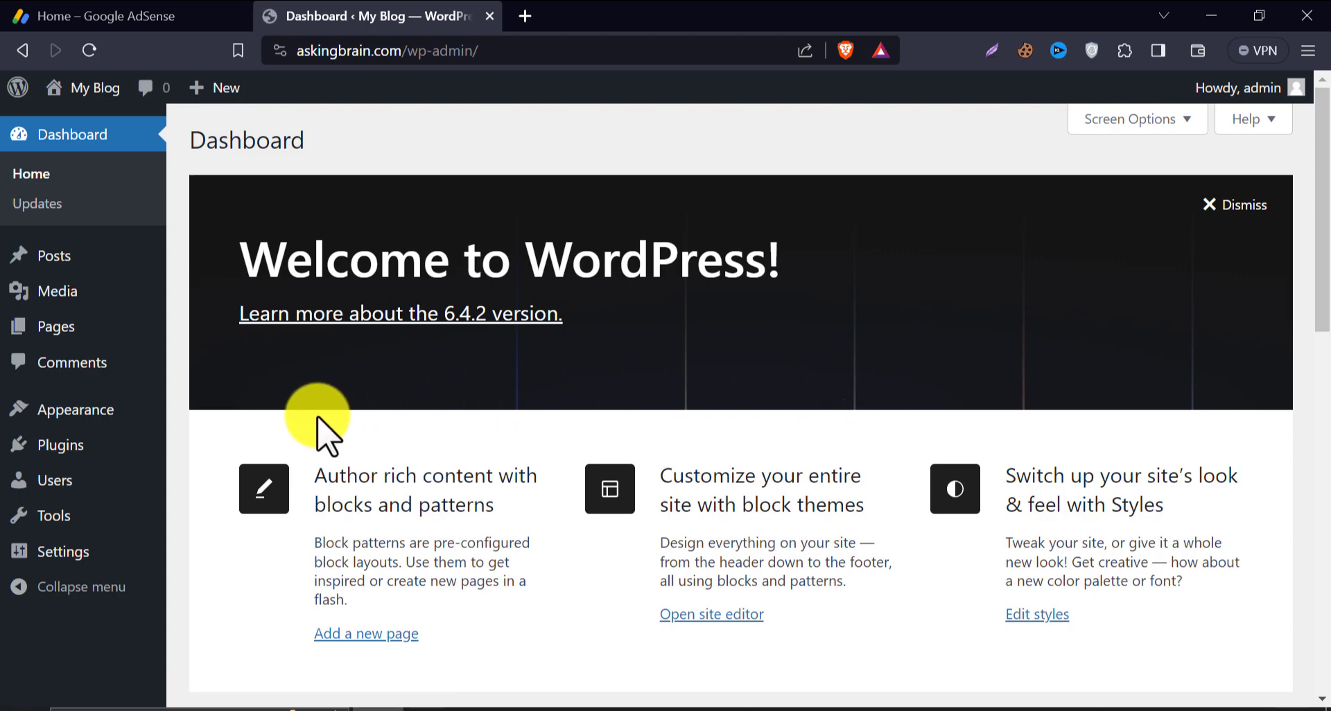
pyautogui.moveTo(60, 445)
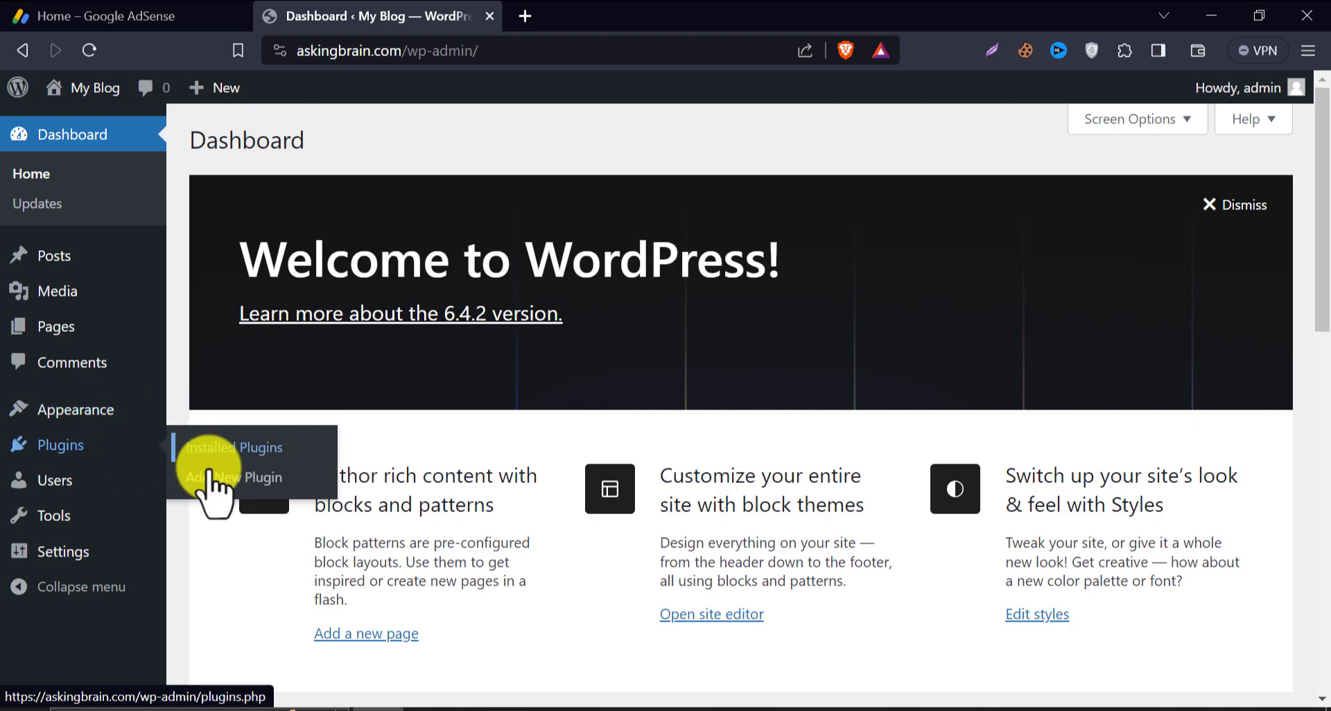
# Step: Search plugins for 'header footer', then install and activate Header Footer Code Manager
pyautogui.click(239, 476)
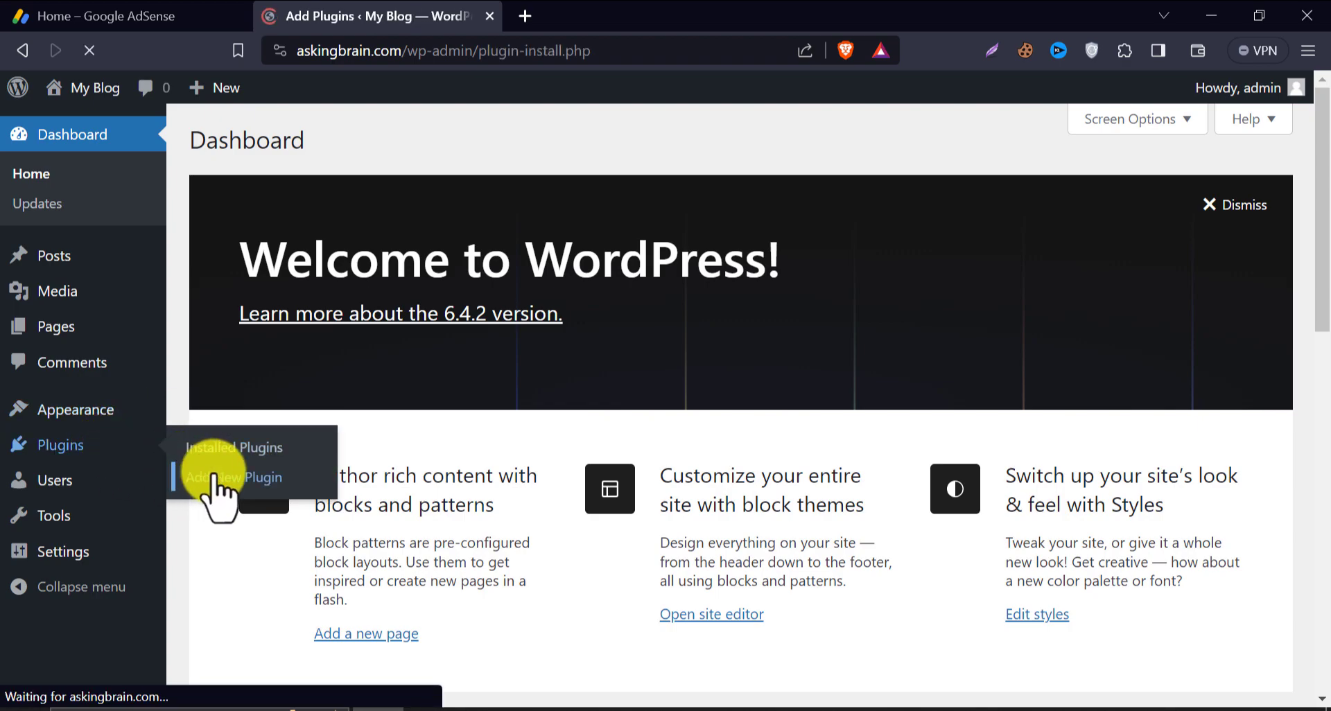
pyautogui.click(237, 477)
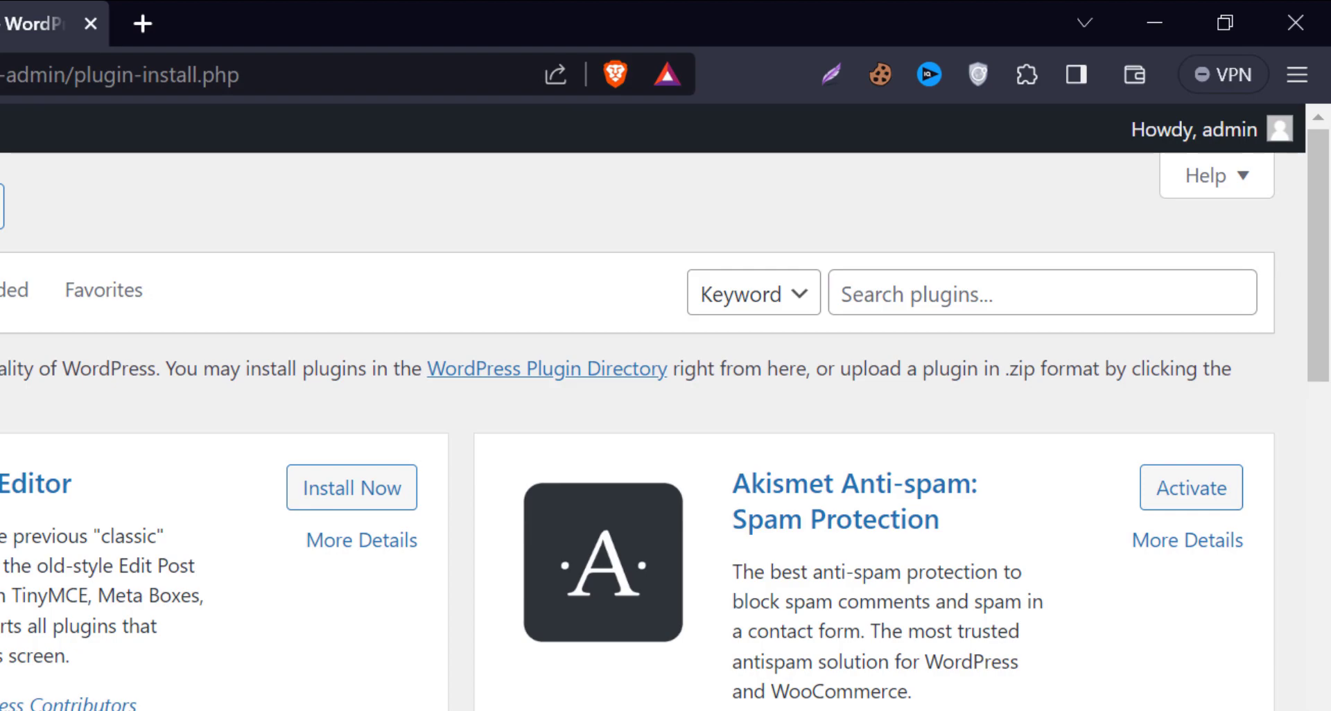
pyautogui.write('h')
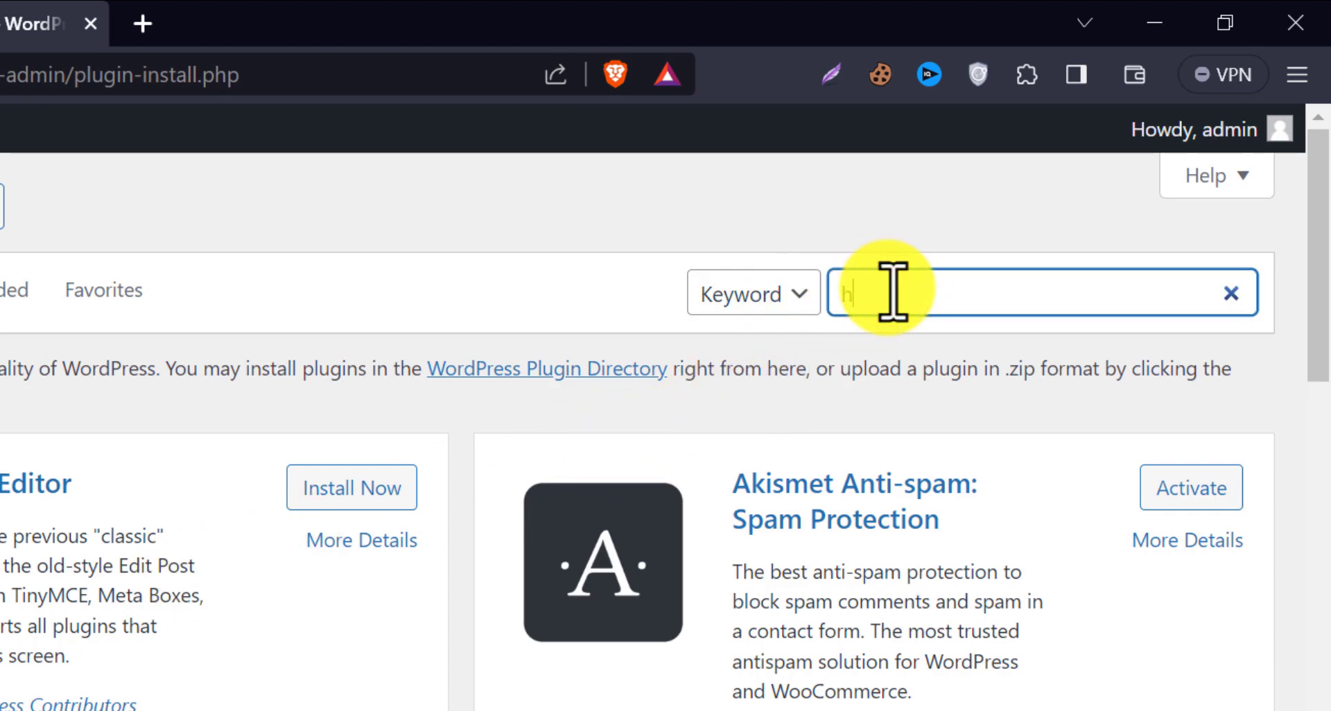
pyautogui.write('eader foo')
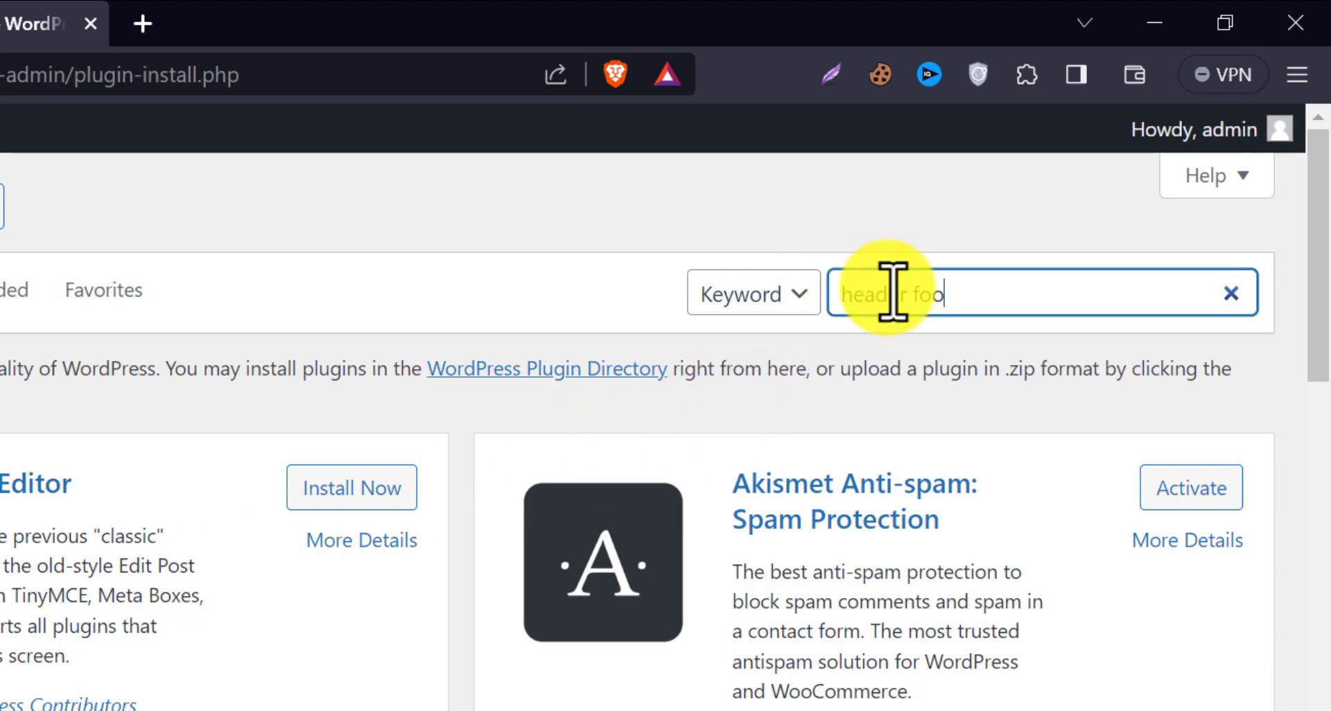
pyautogui.press('Enter')
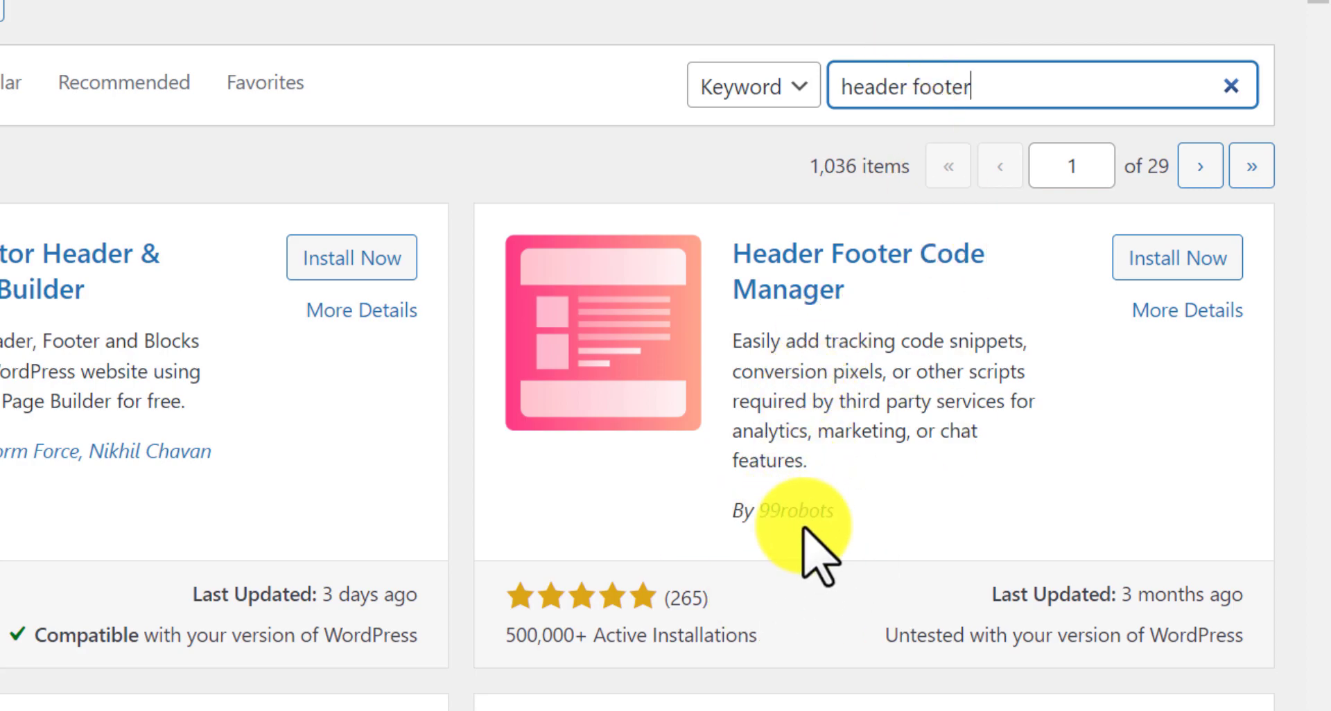
pyautogui.click(1176, 258)
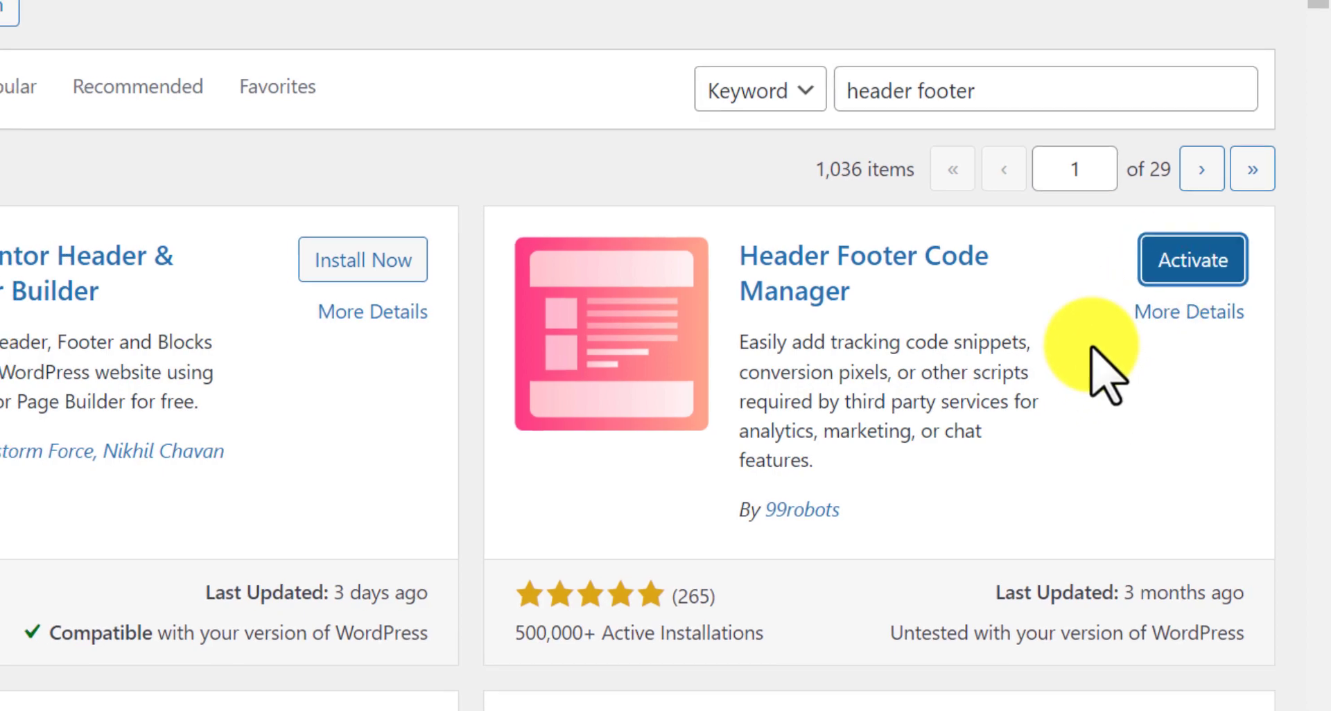
pyautogui.click(1190, 260)
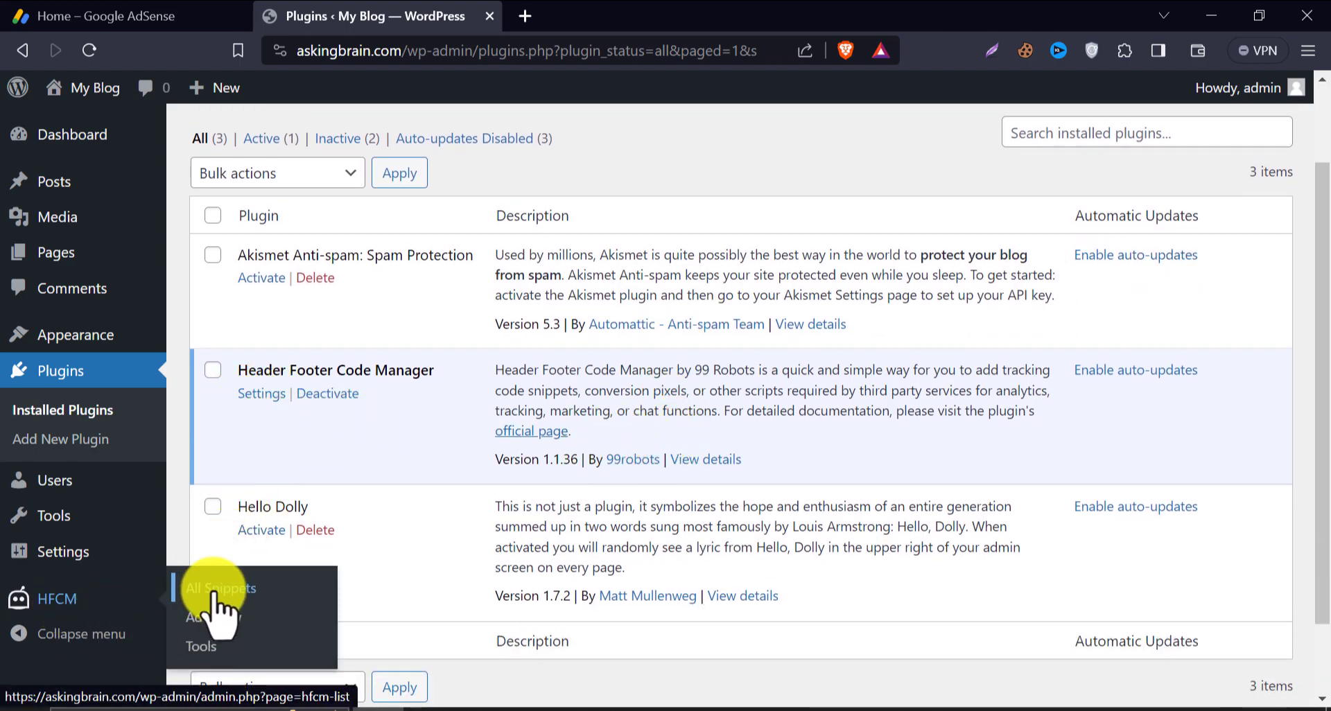
# Step: Add a new HFCM snippet named 'AdSense Code Snippet', correcting the AdSense spelling
pyautogui.click(220, 587)
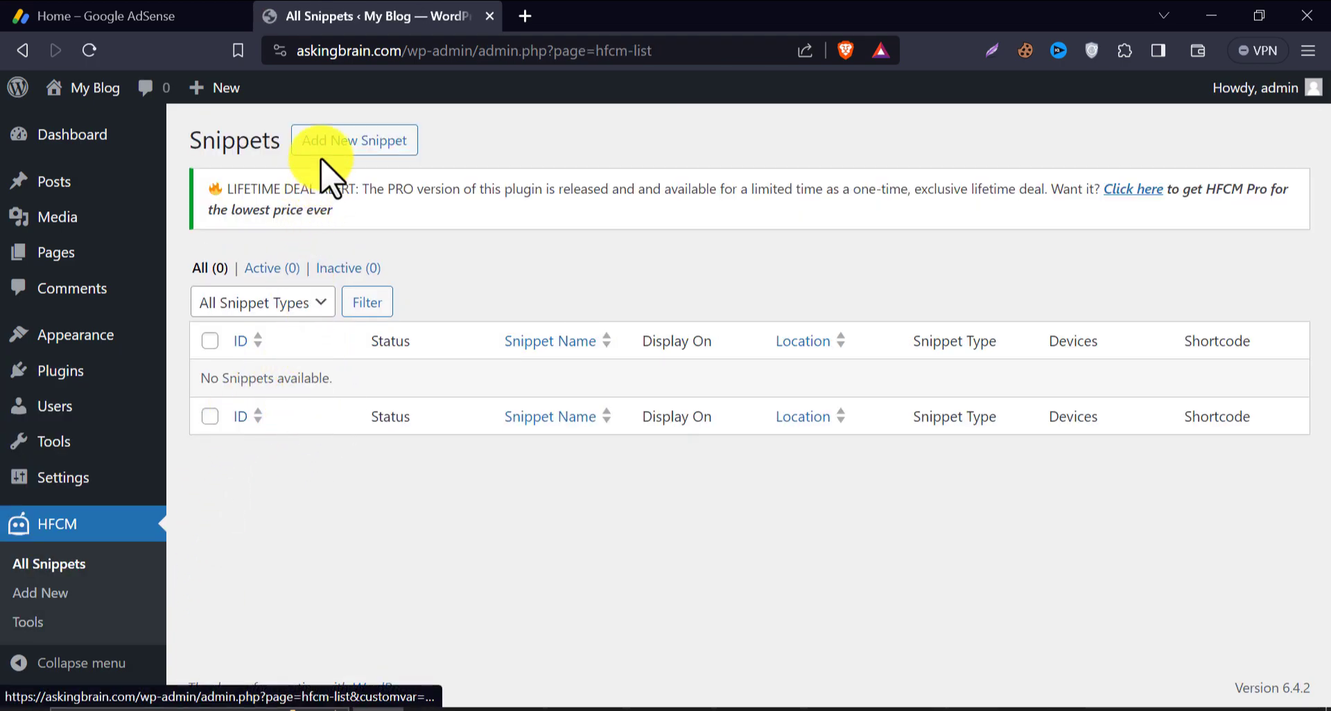
pyautogui.click(353, 140)
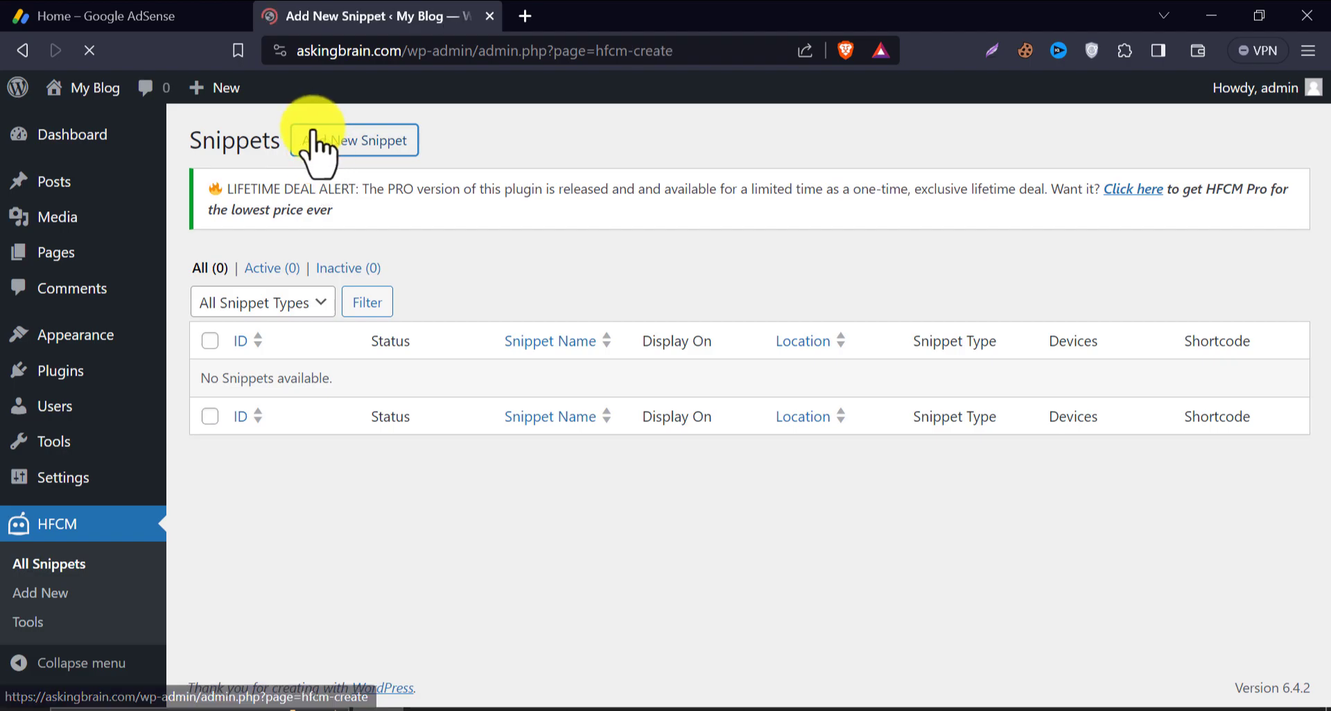
pyautogui.click(352, 140)
pyautogui.write('Adsense S')
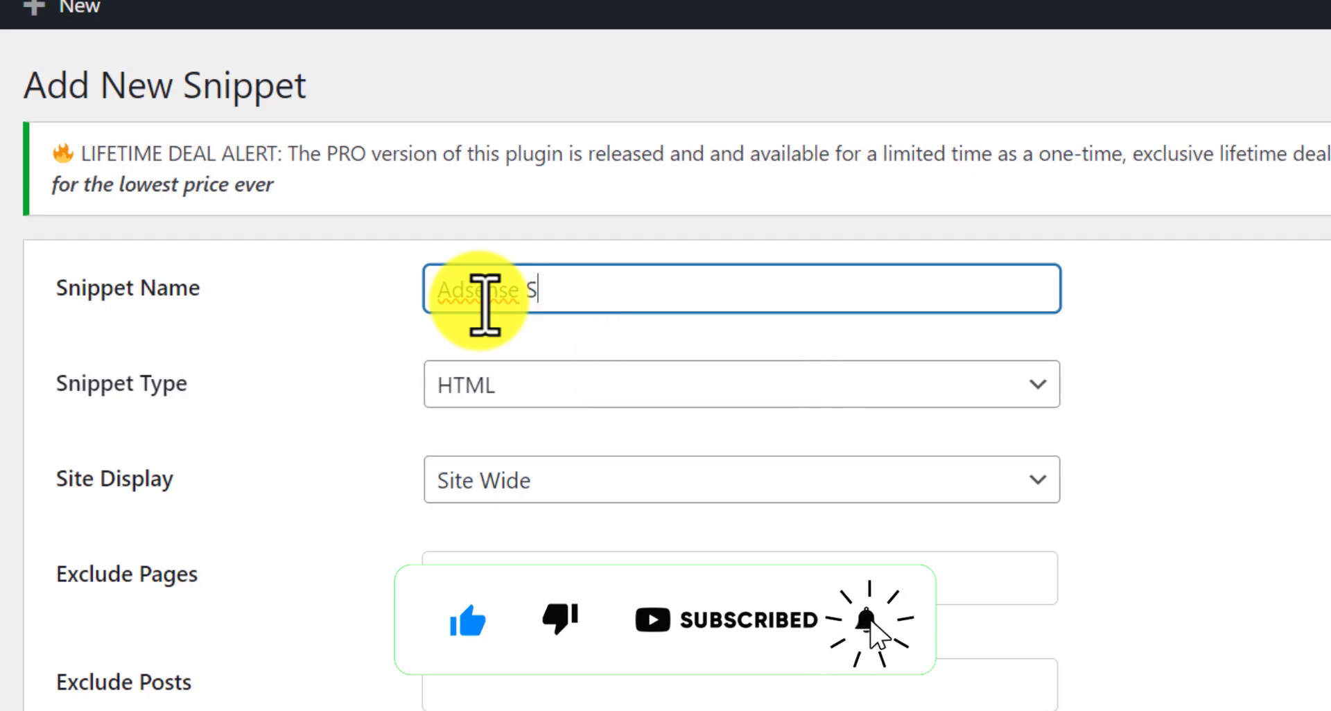
pyautogui.write('nippet')
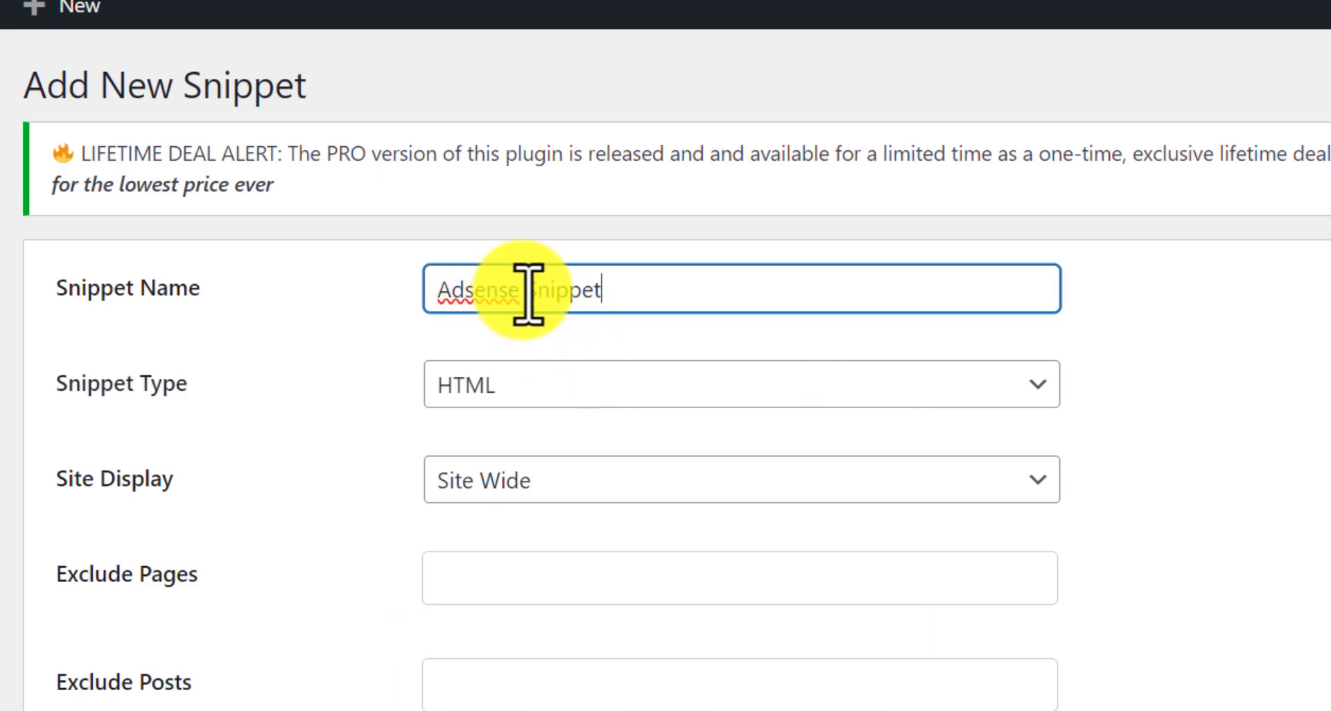
pyautogui.write('Code')
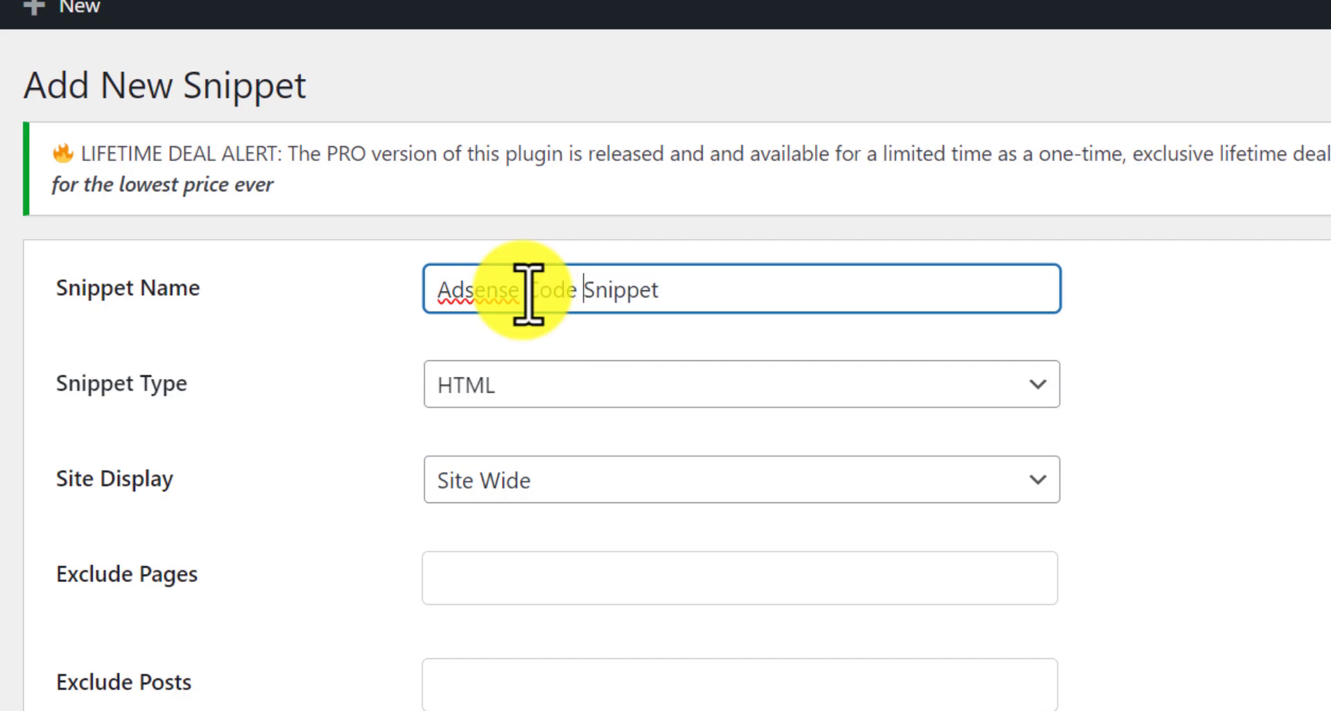
pyautogui.rightClick(484, 288)
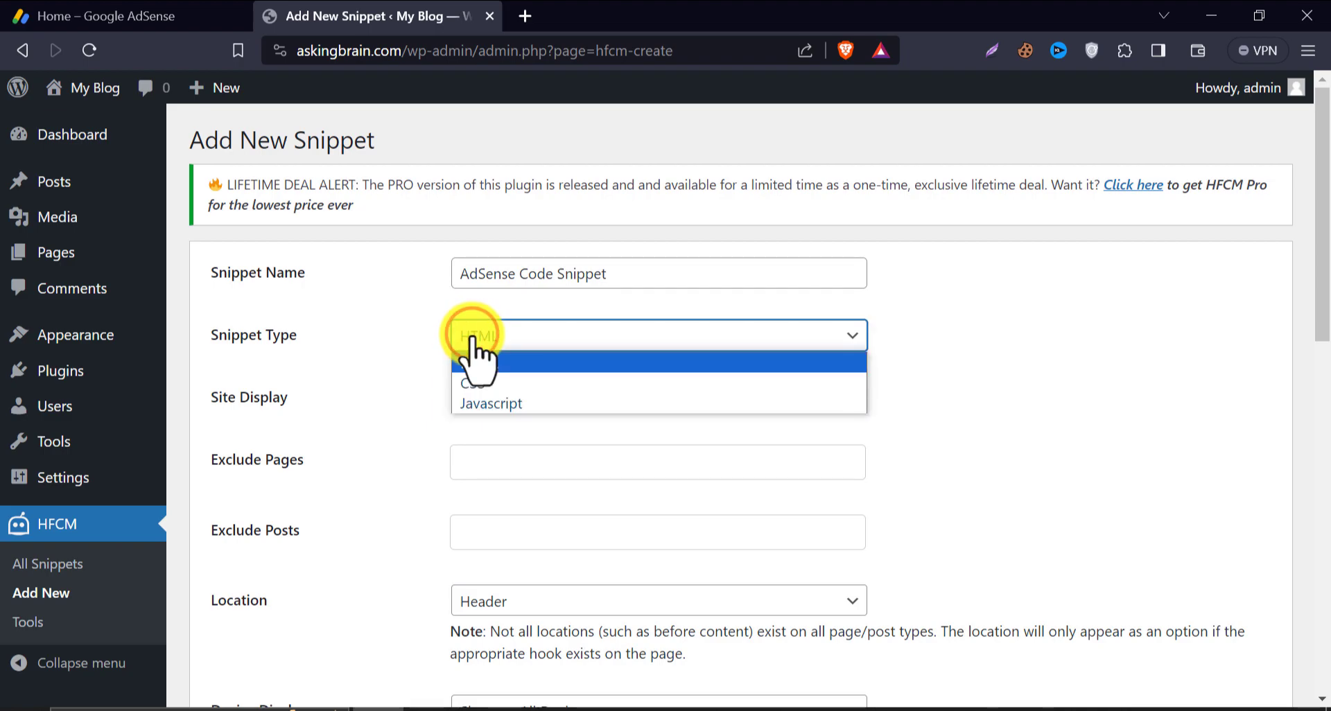
# Step: Paste the AdSense script into the snippet code, save it, and return to Google AdSense
pyautogui.scroll(-3)
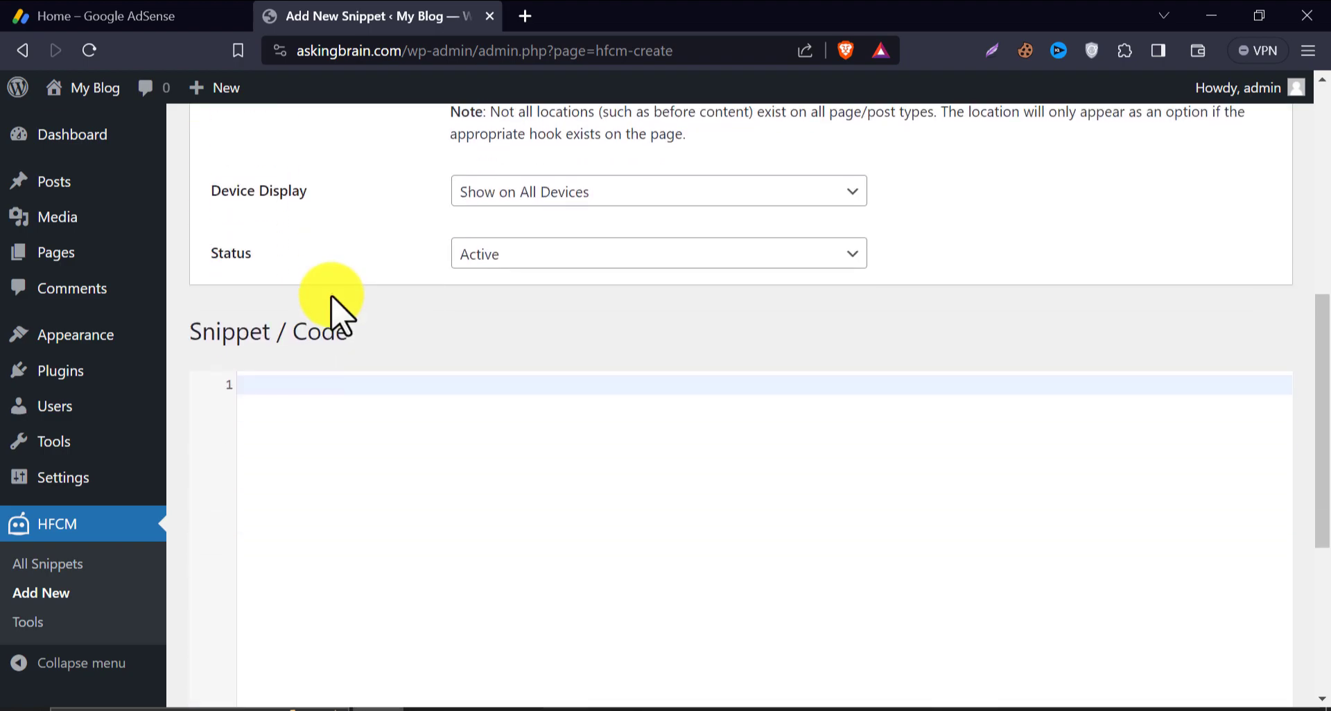
pyautogui.click(110, 16)
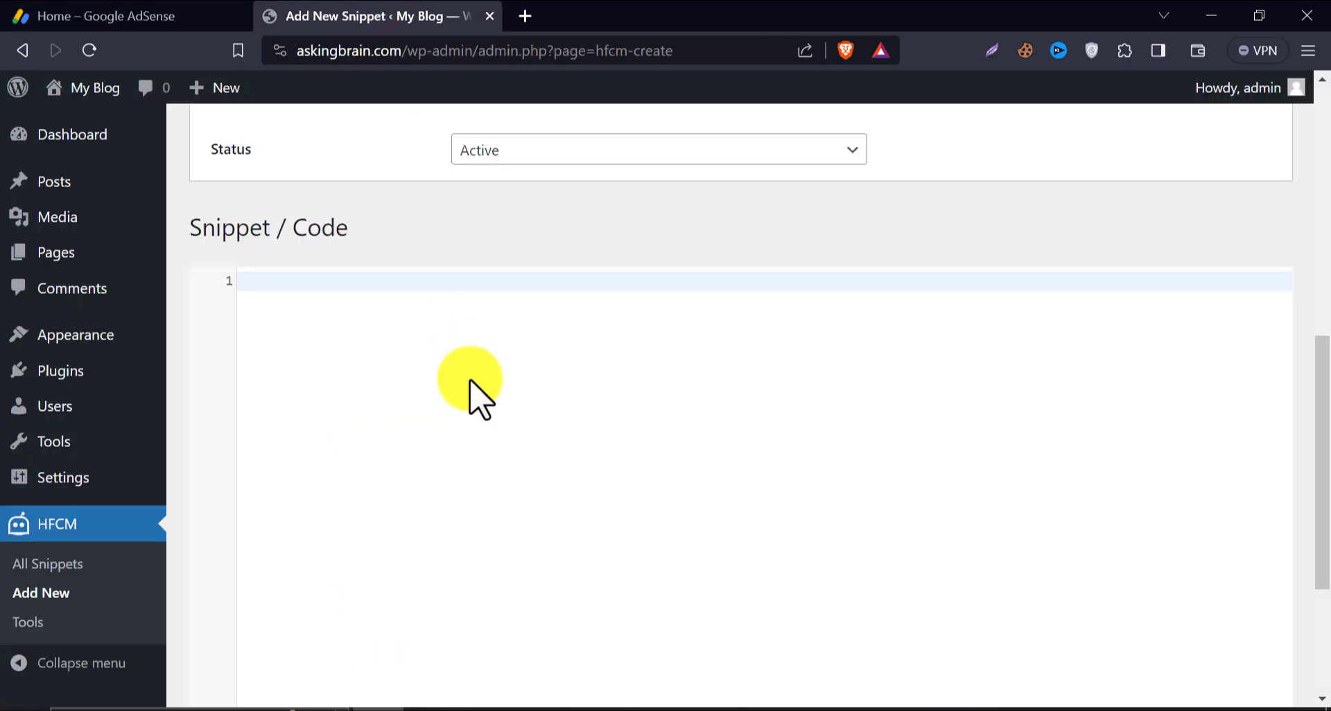
pyautogui.rightClick(322, 284)
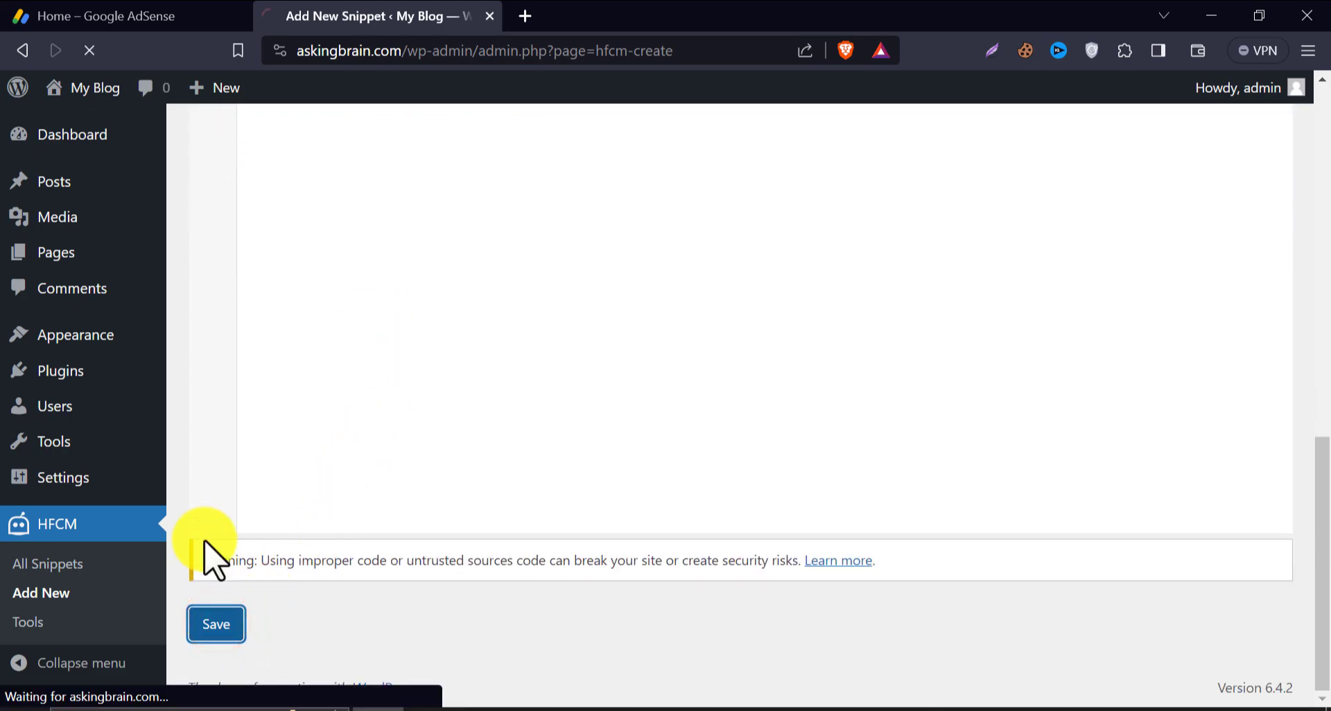
pyautogui.click(216, 624)
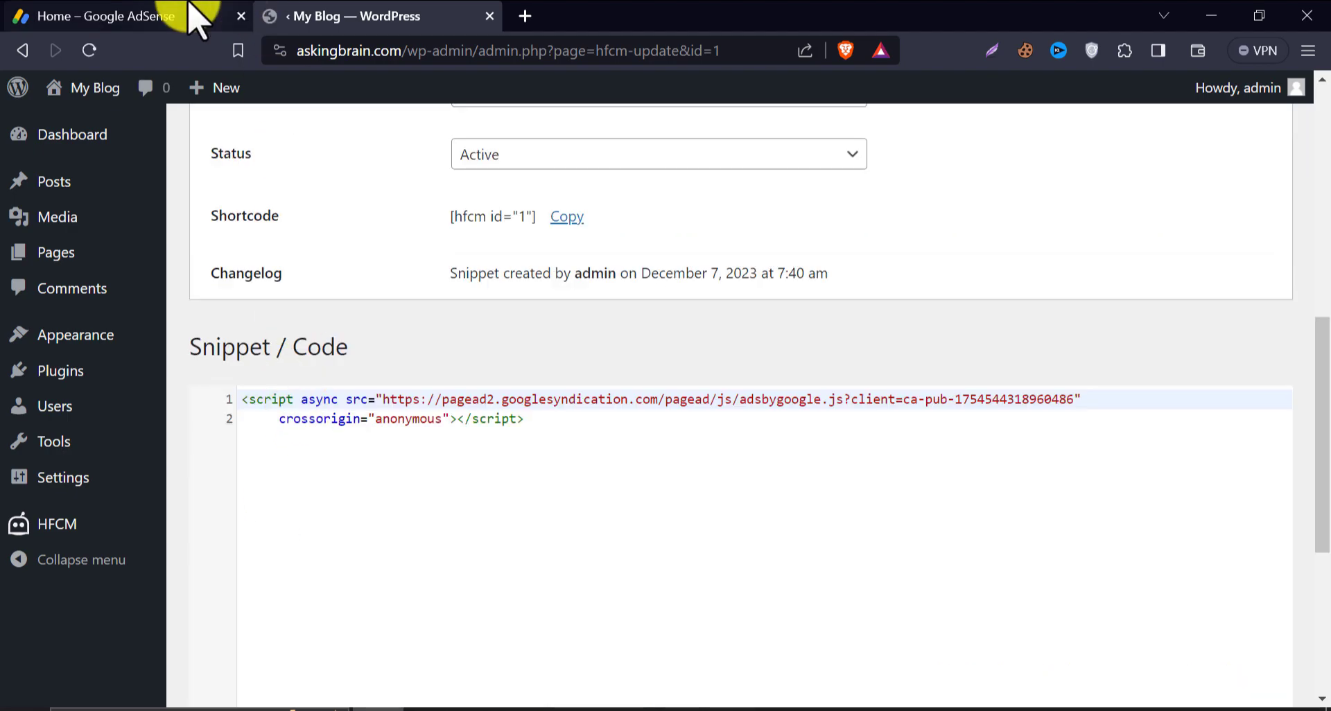
pyautogui.click(111, 15)
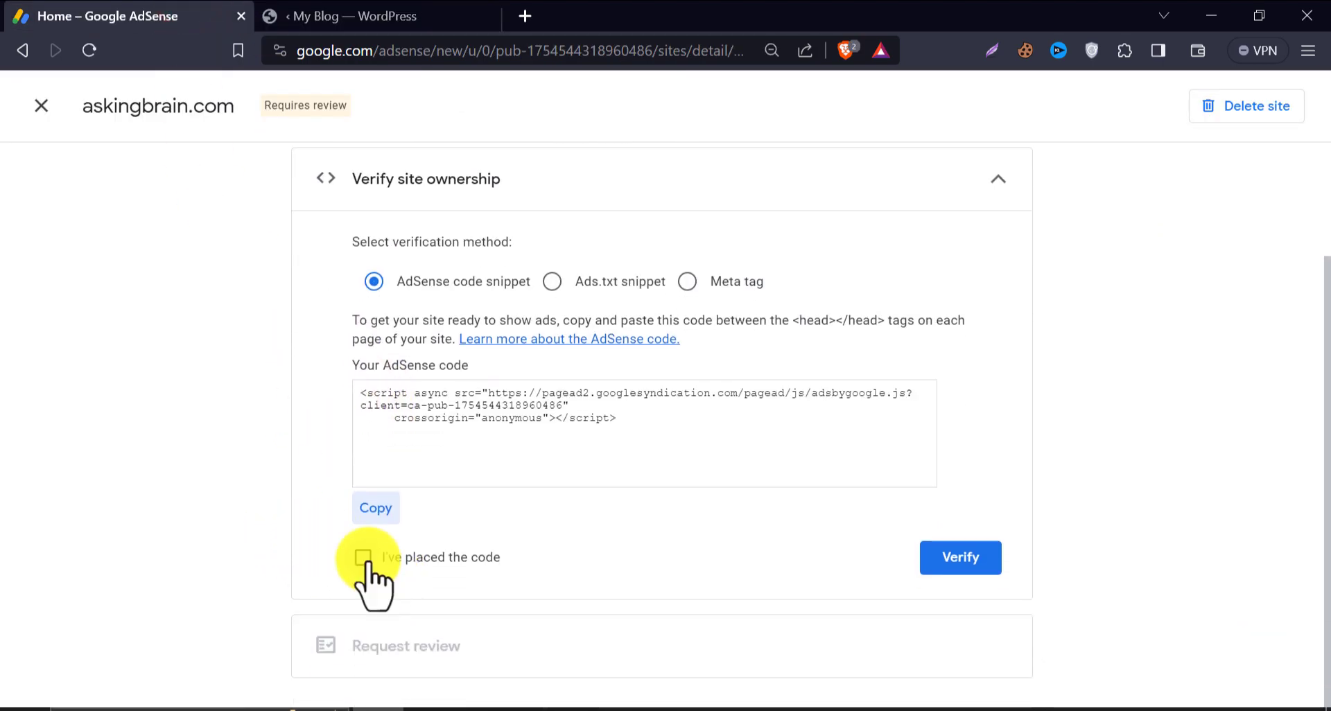
# Step: Confirm the code is placed, verify askingbrain.com, and continue past the verified message
pyautogui.click(362, 557)
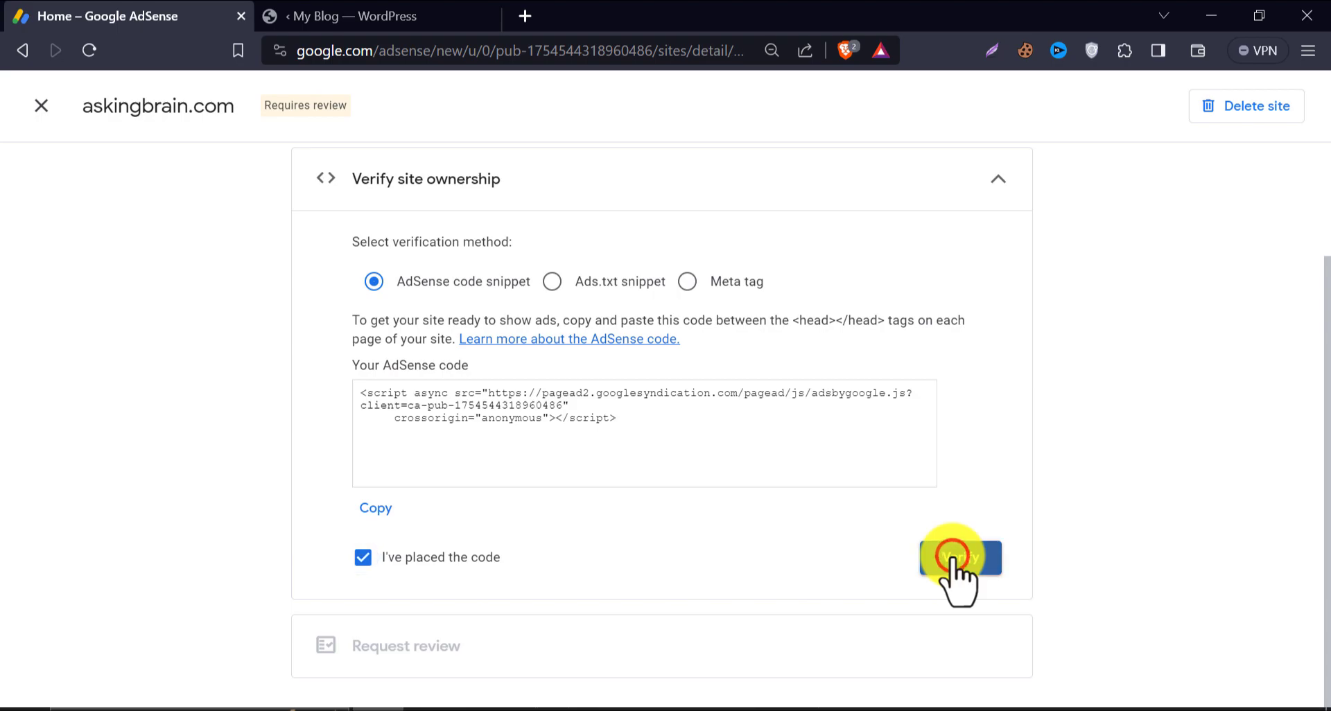
pyautogui.click(960, 557)
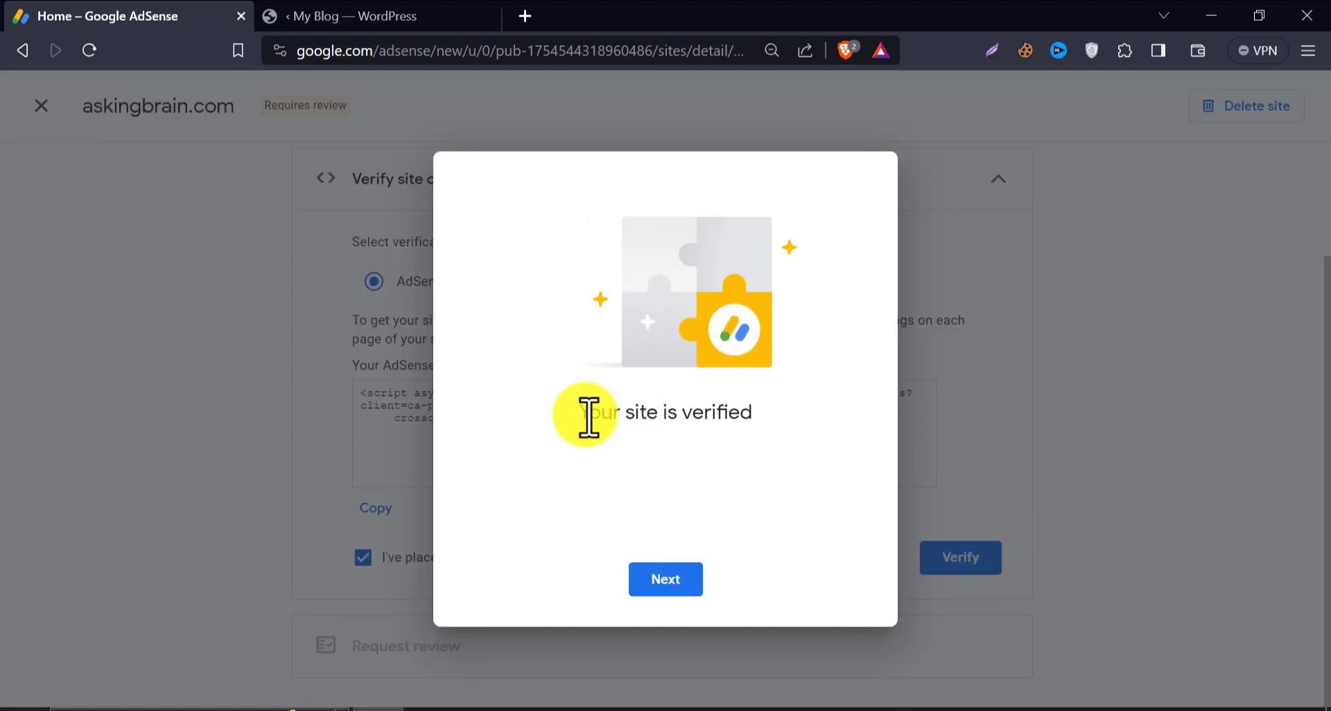
pyautogui.click(666, 579)
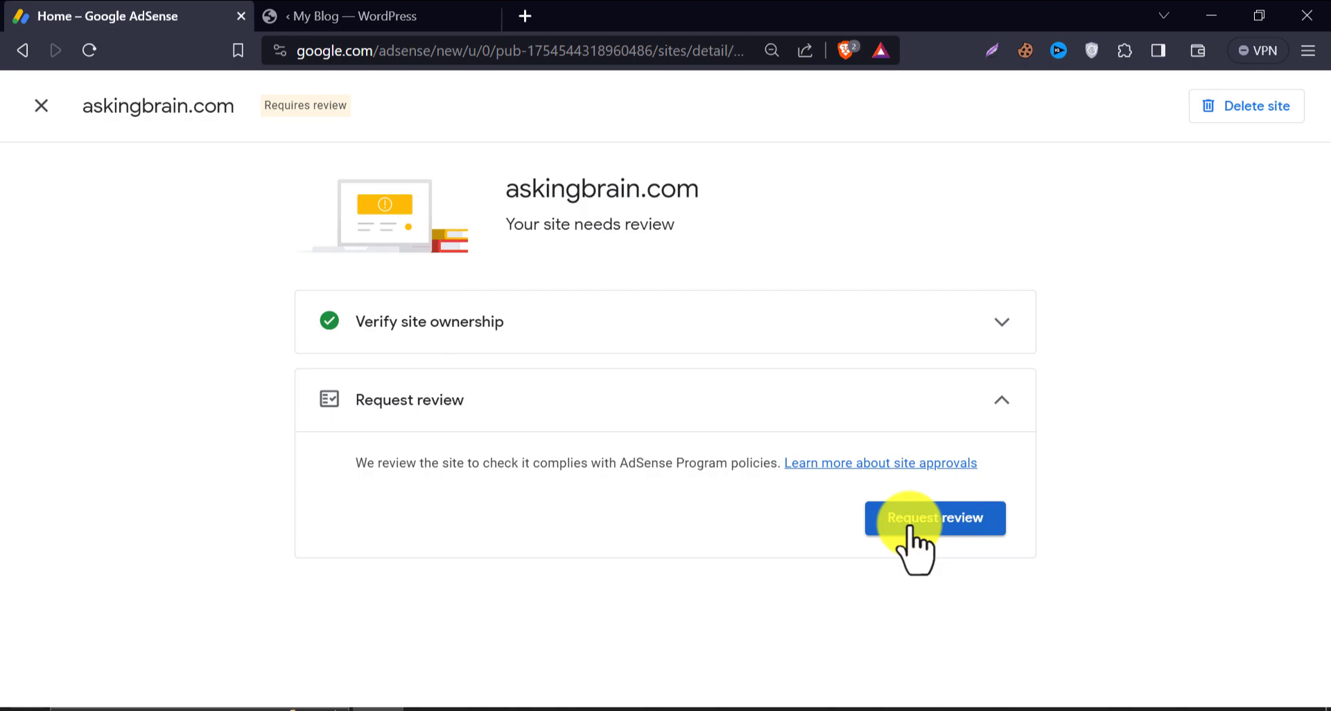
# Step: Request the askingbrain.com review and confirm to return to the AdSense Home page
pyautogui.click(934, 517)
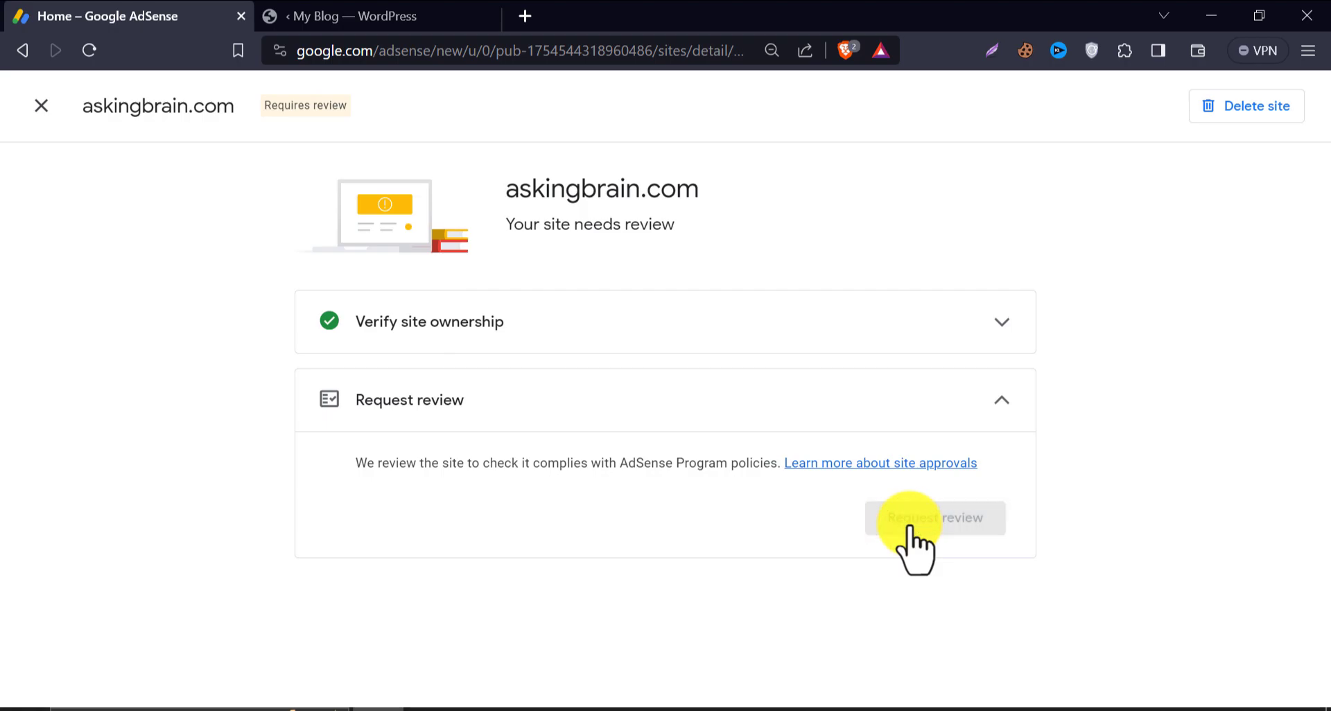
pyautogui.click(934, 518)
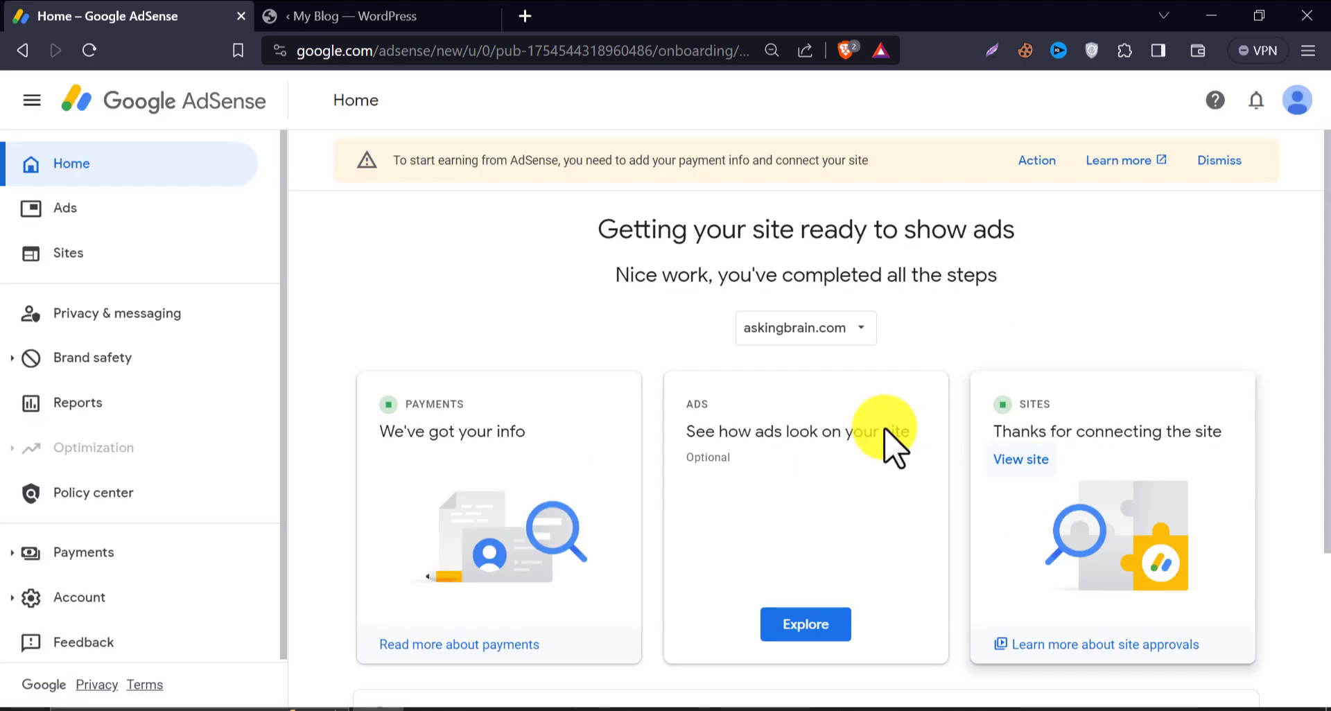
pyautogui.moveTo(552, 327)
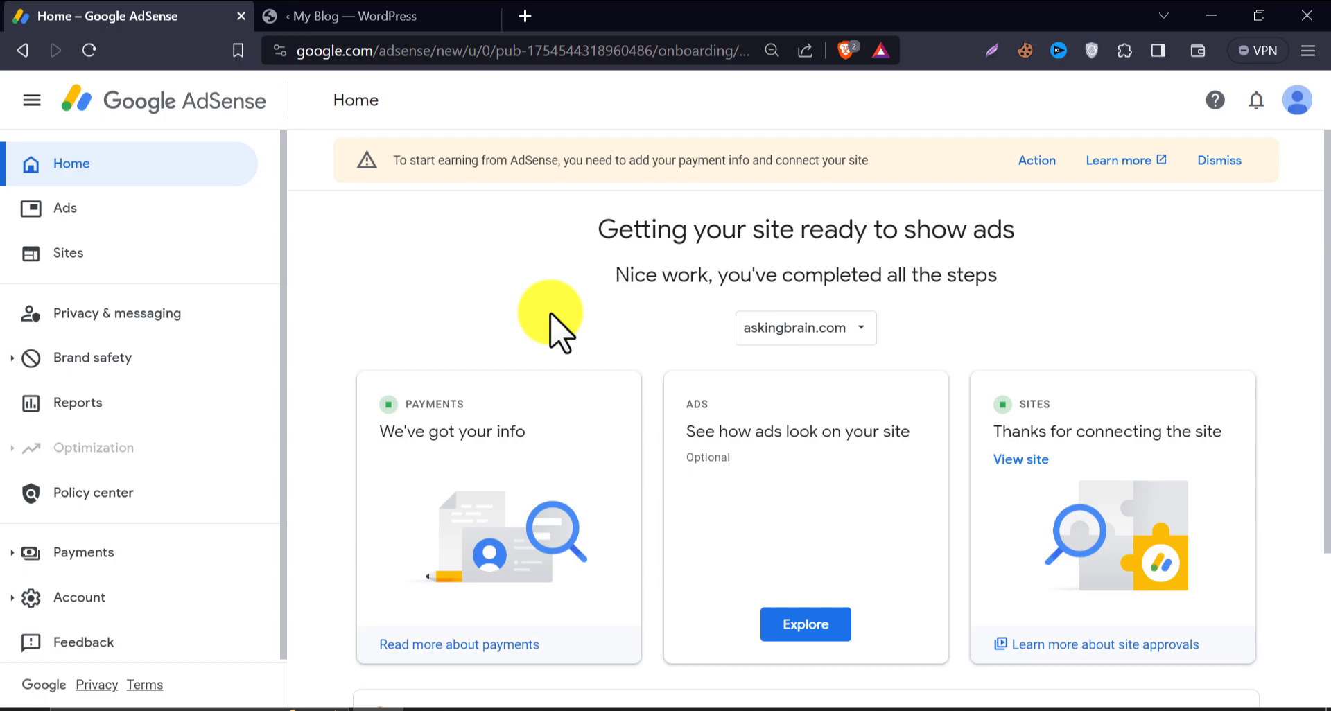